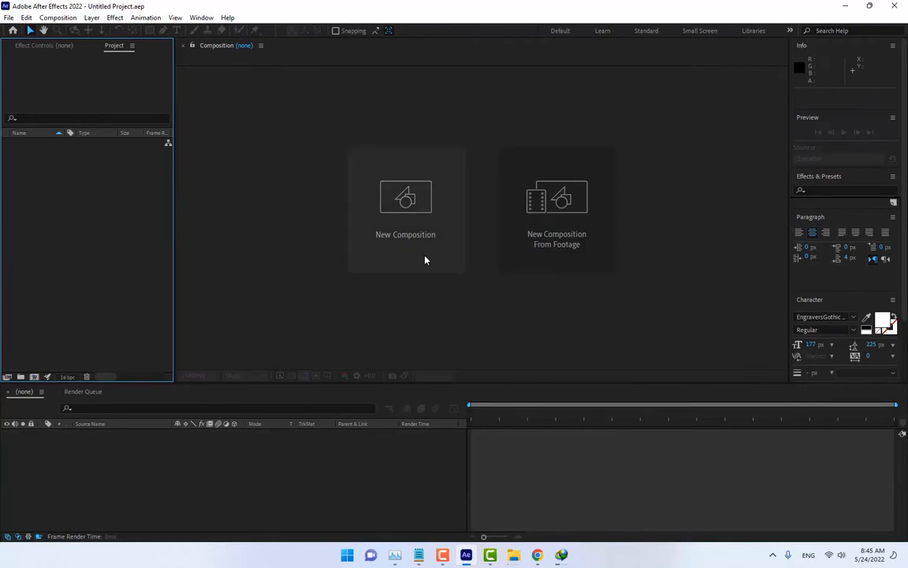
# Create a new 1280×720 HDTV composition named Ball.
pyautogui.click(405, 197)
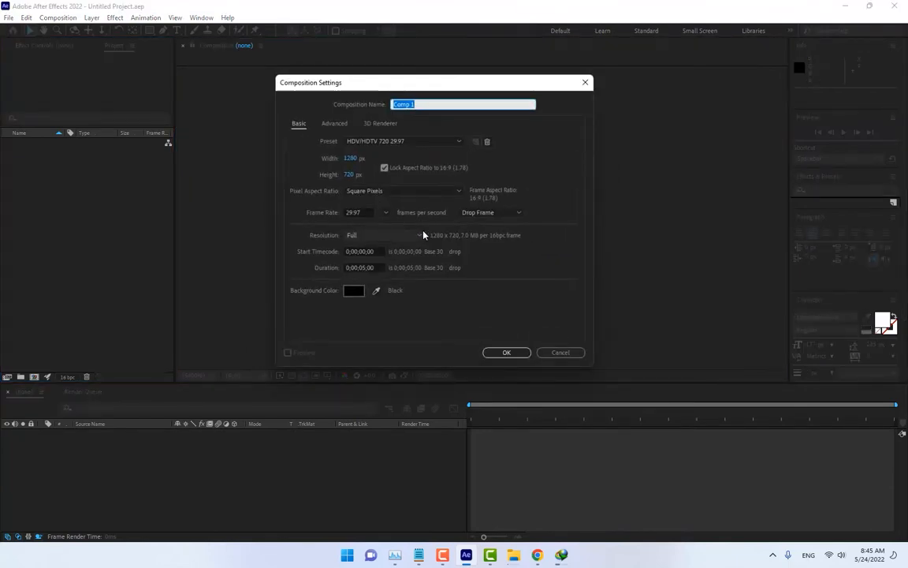
pyautogui.write('Ball')
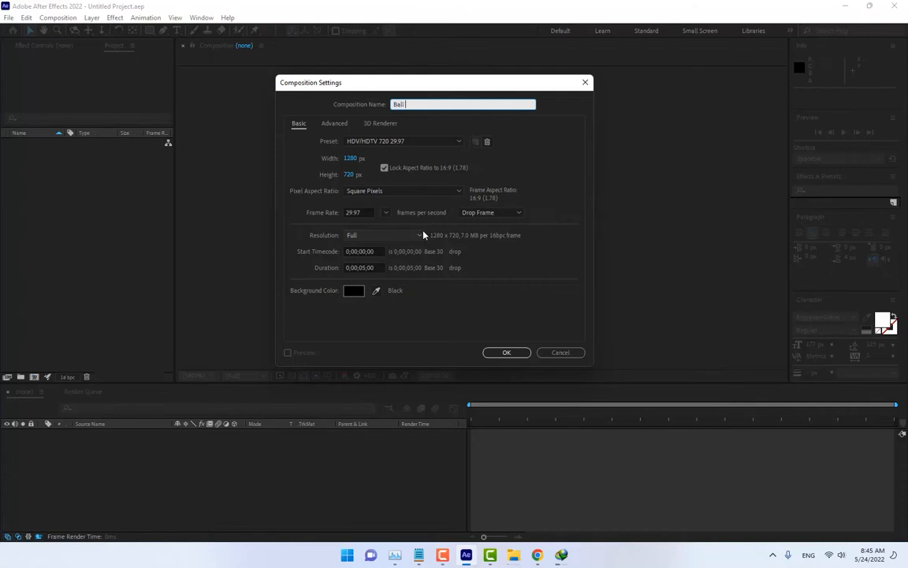
pyautogui.click(506, 353)
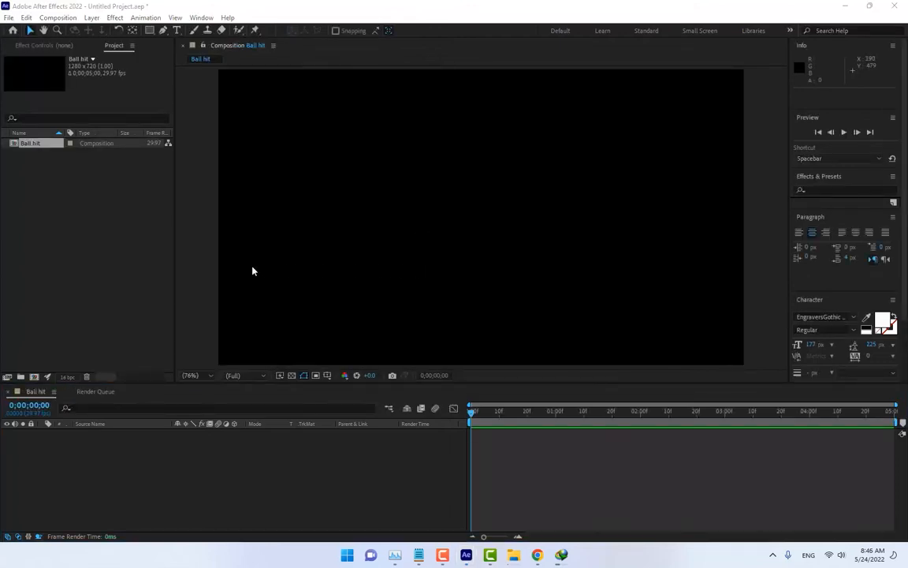
pyautogui.moveTo(88, 227)
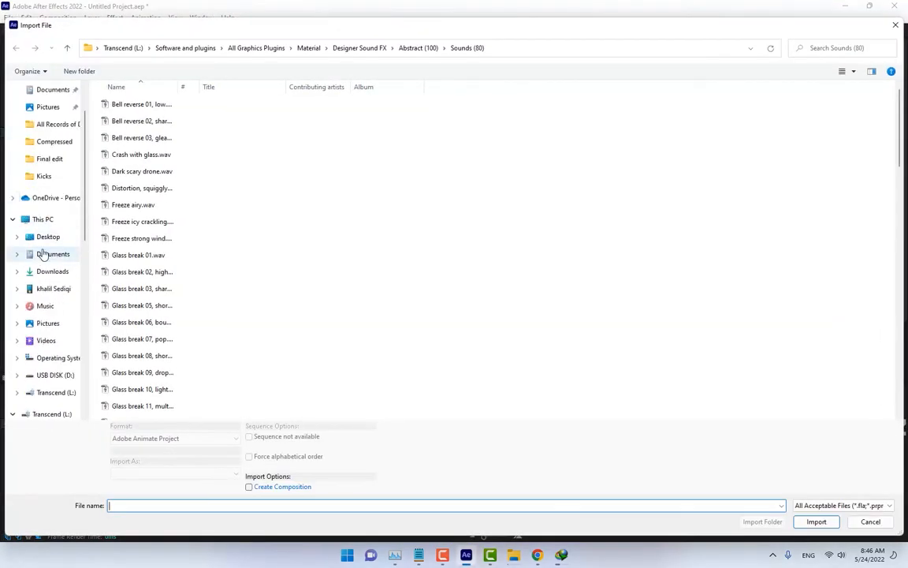
# Import the soccer ball, cement wall and brick wall images from Desktop Files.
pyautogui.click(48, 236)
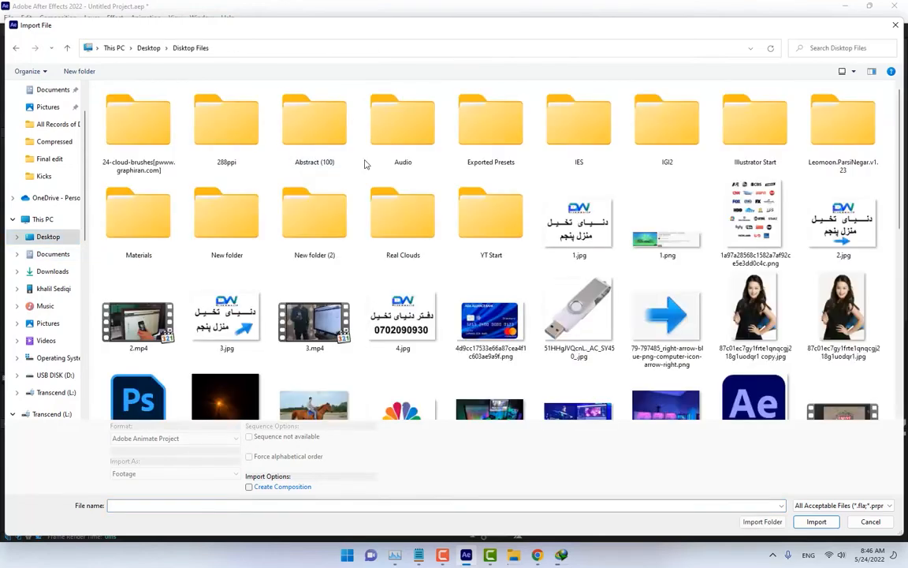
pyautogui.scroll(-3)
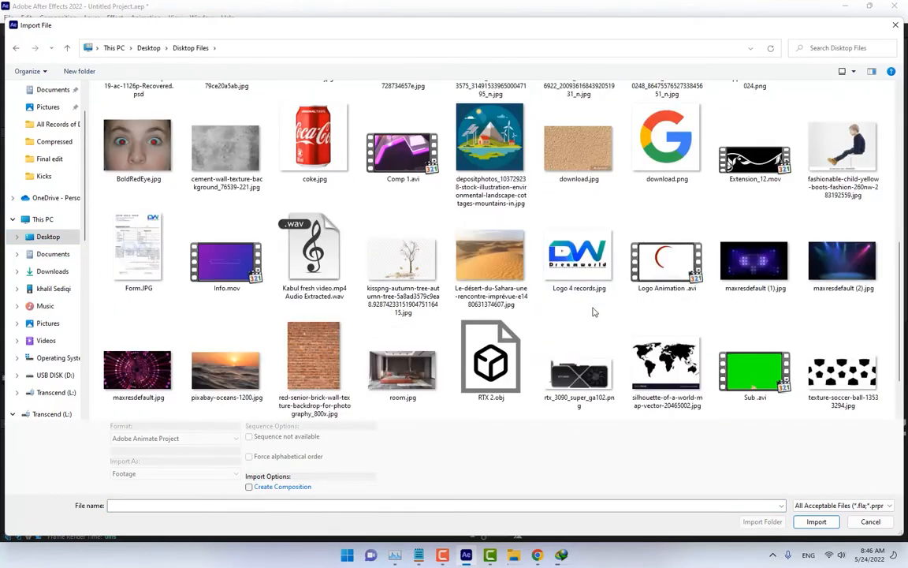
pyautogui.click(313, 363)
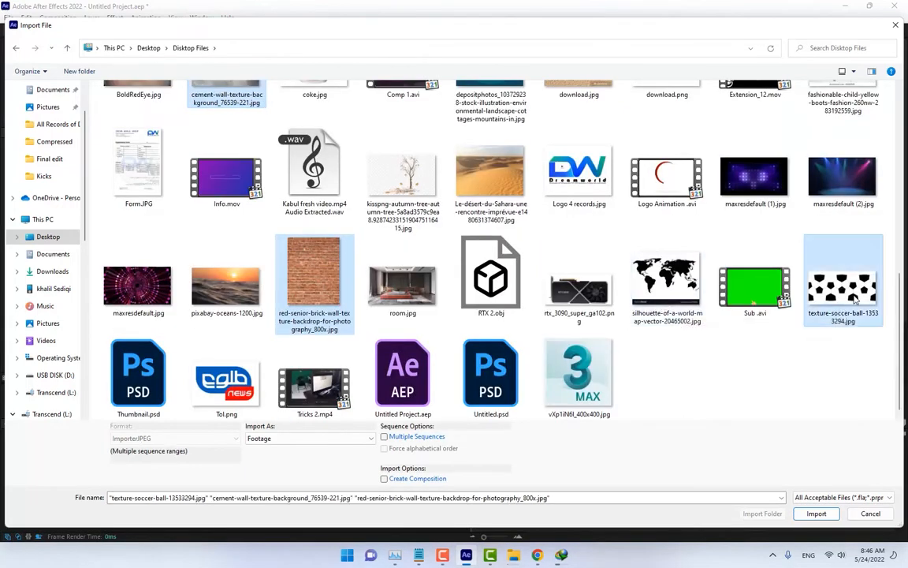
pyautogui.click(817, 514)
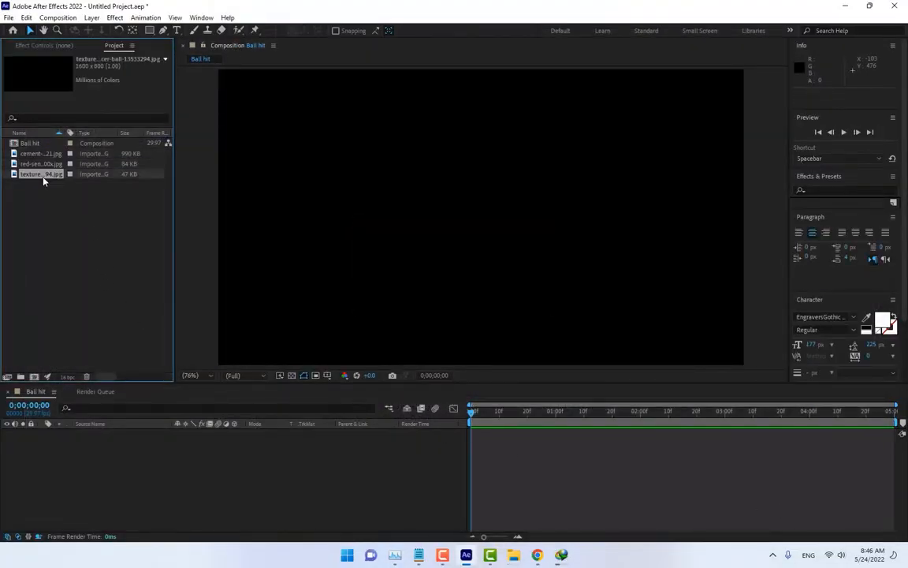
# Add the red brick wall image as a layer and stretch it to fill the whole frame.
pyautogui.click(39, 153)
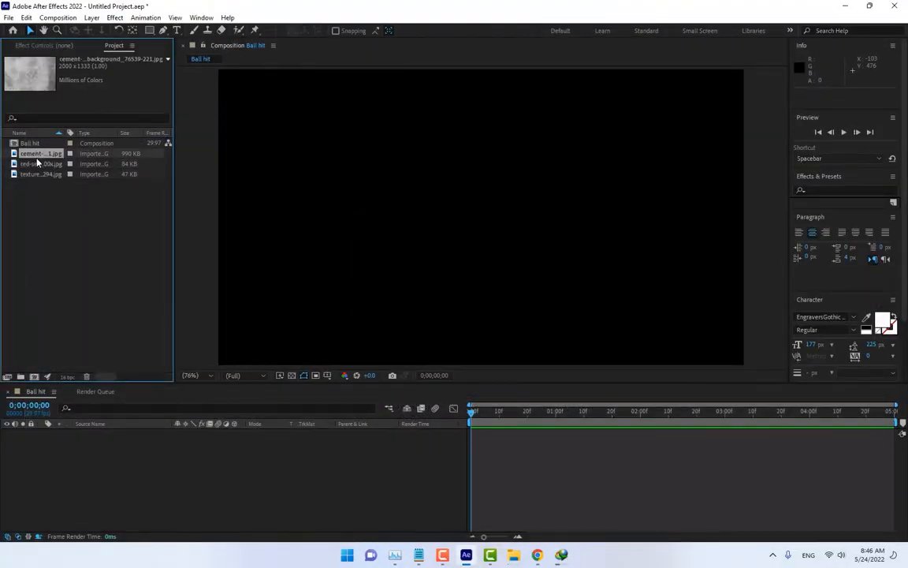
pyautogui.click(39, 163)
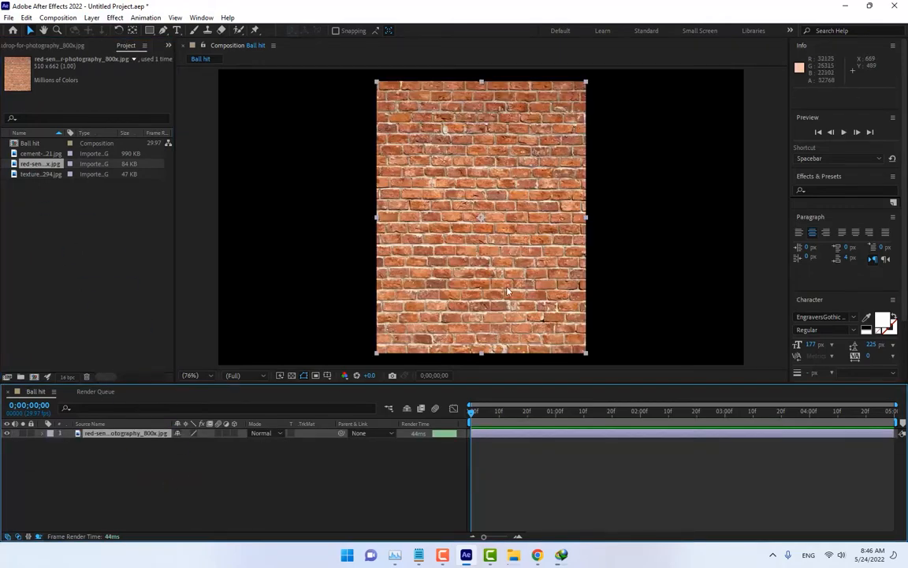
pyautogui.click(190, 375)
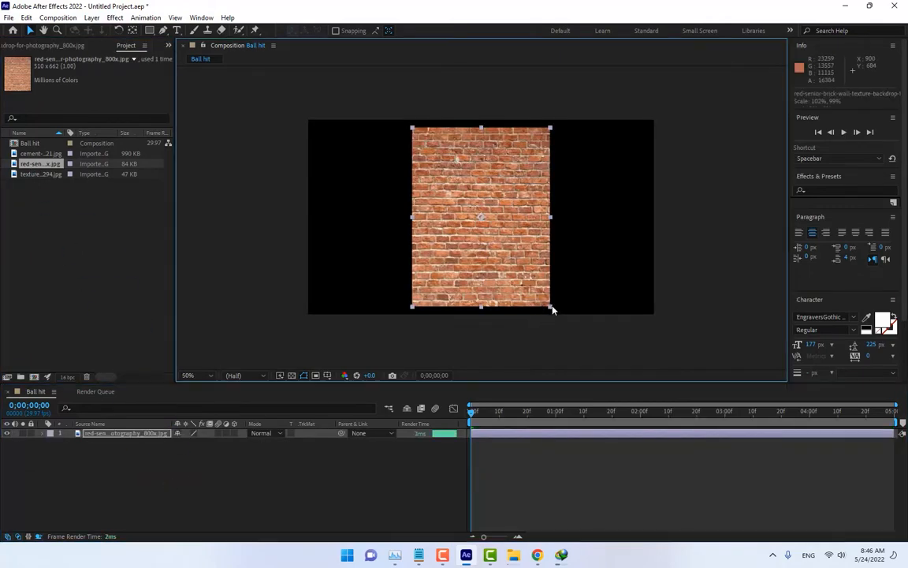
pyautogui.moveTo(551, 307); pyautogui.dragTo(655, 330)
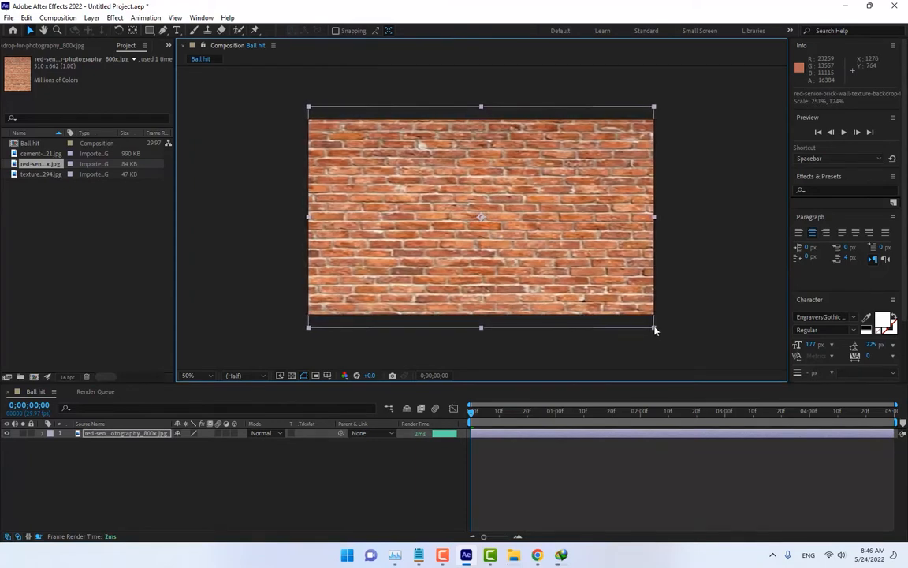
pyautogui.moveTo(654, 326); pyautogui.dragTo(660, 330)
pyautogui.write('motion')
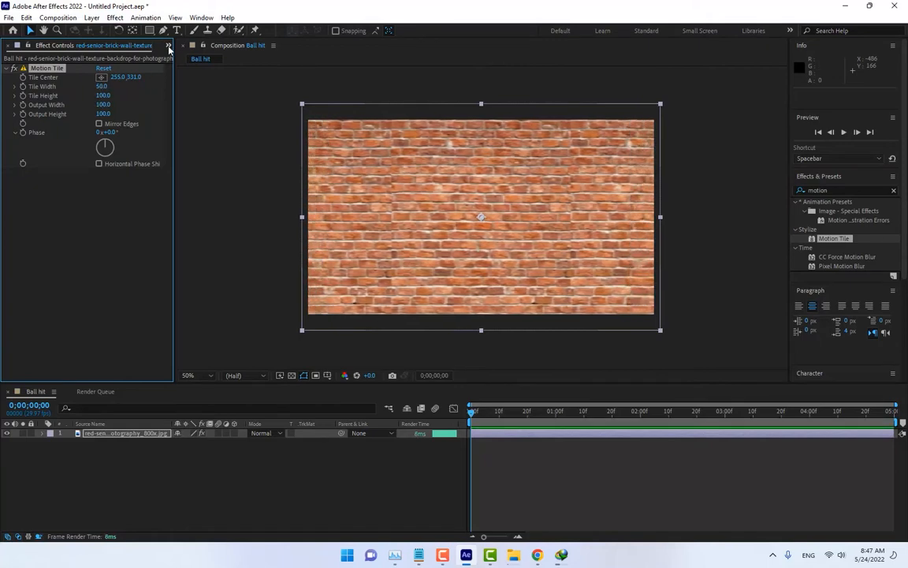
pyautogui.click(168, 44)
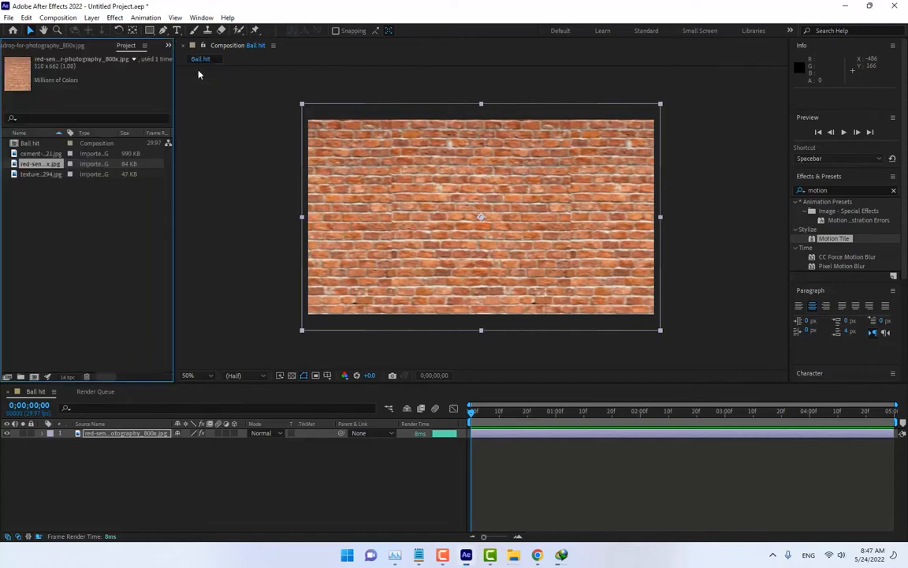
pyautogui.click(36, 443)
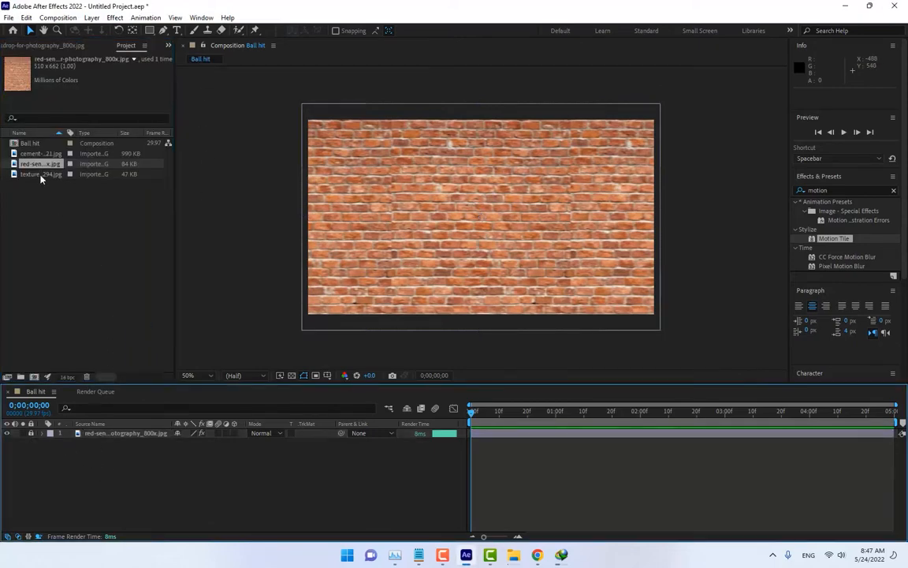
# Place the cement wall image above the bricks and set magnification to Fit.
pyautogui.click(41, 152)
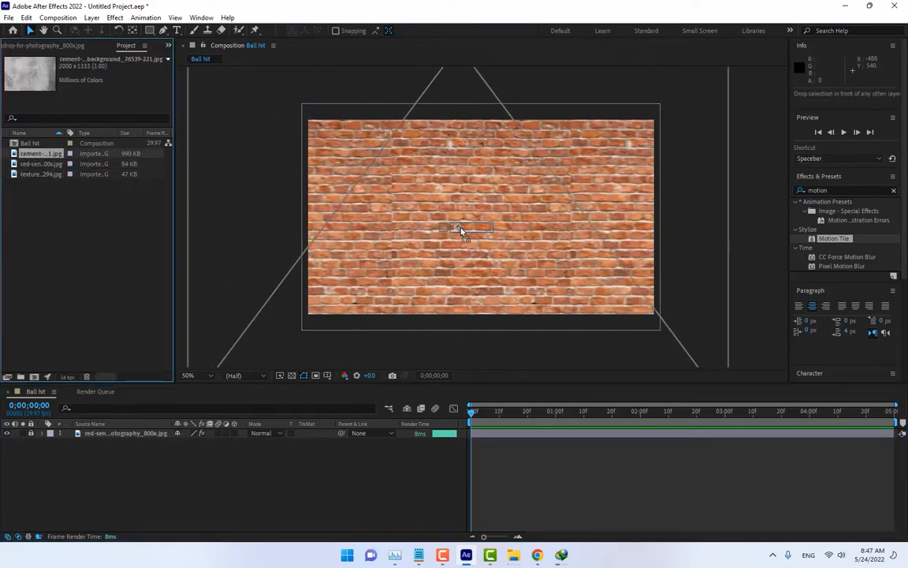
pyautogui.moveTo(41, 153); pyautogui.dragTo(481, 217)
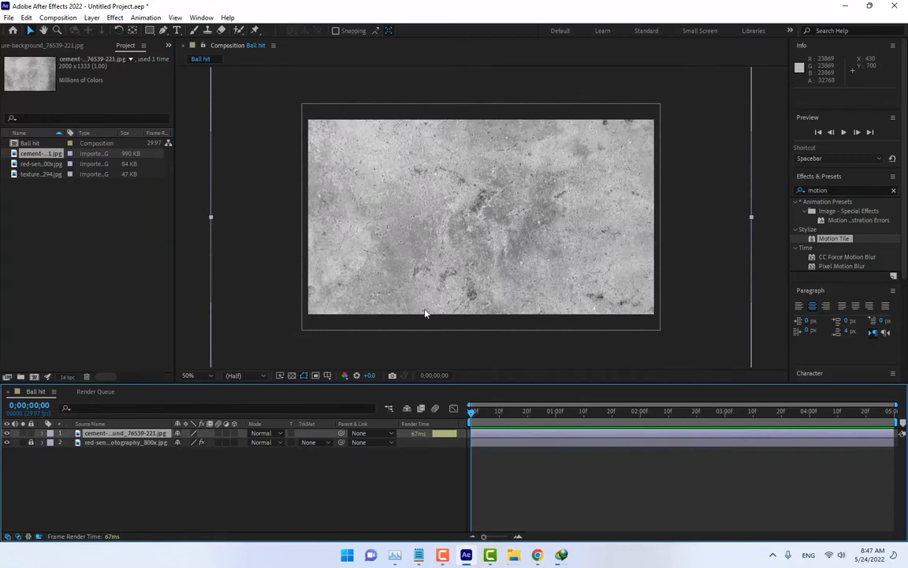
pyautogui.click(41, 432)
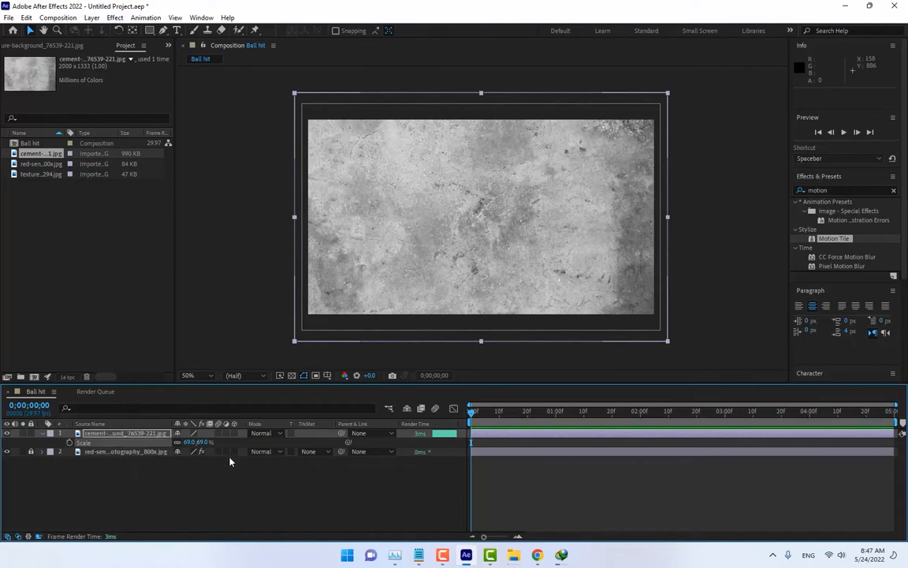
pyautogui.click(189, 375)
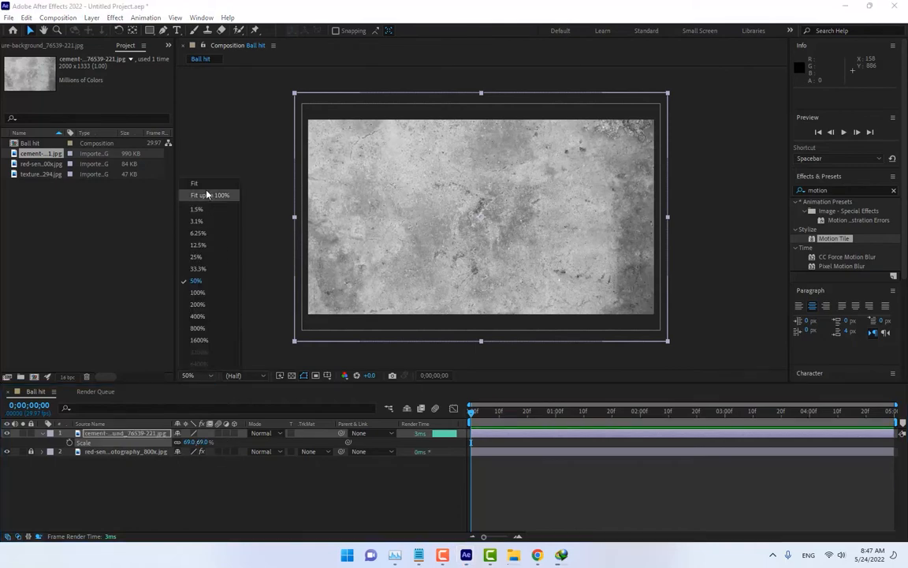
pyautogui.click(202, 196)
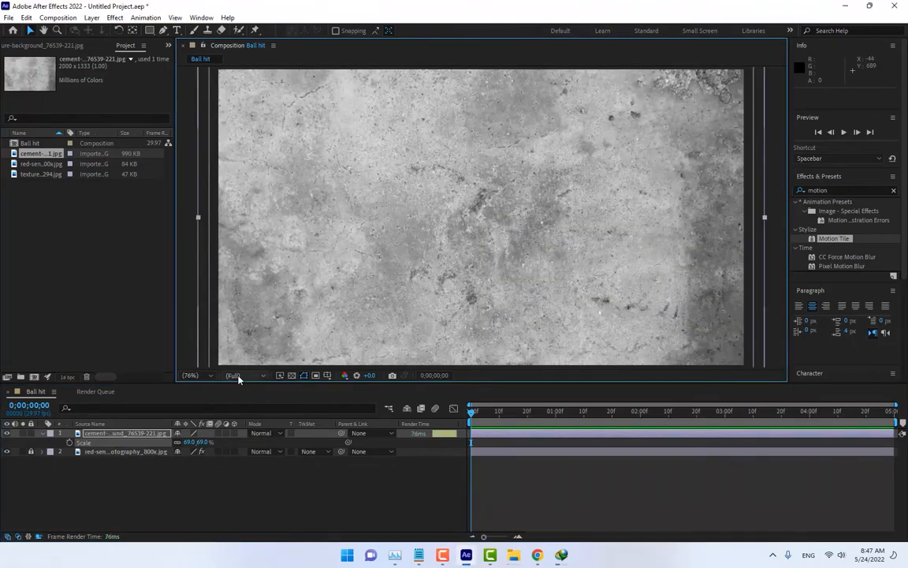
# Set the viewer resolution to Full and select the soccer ball texture.
pyautogui.click(232, 375)
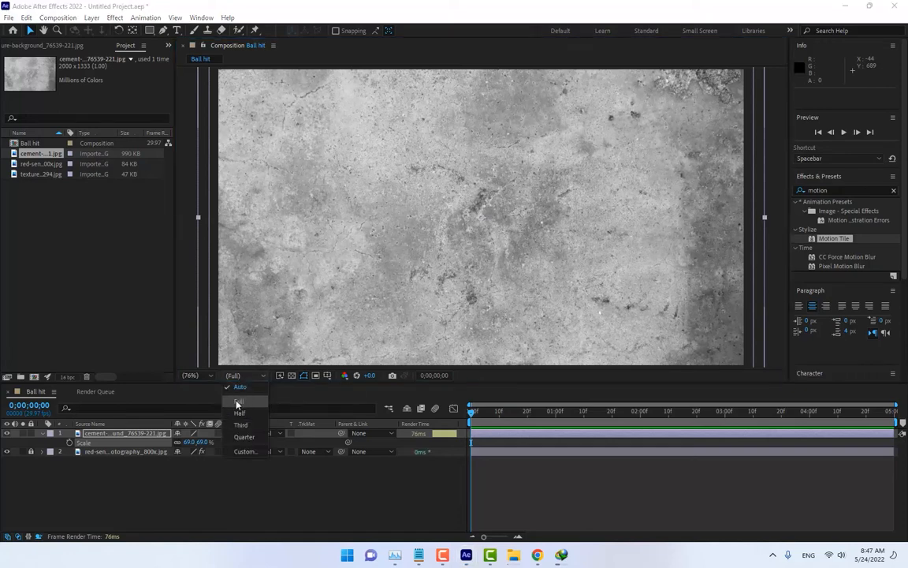
pyautogui.click(240, 387)
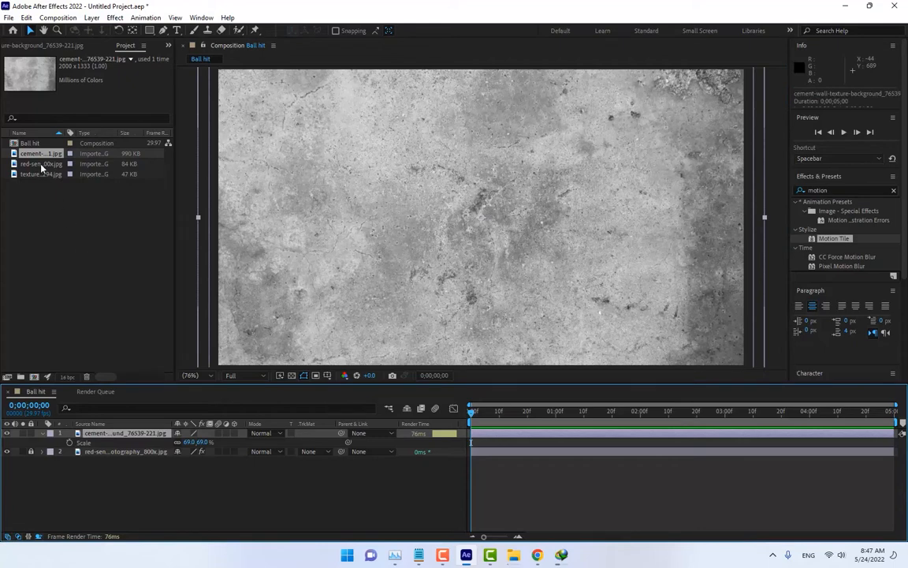
pyautogui.click(41, 173)
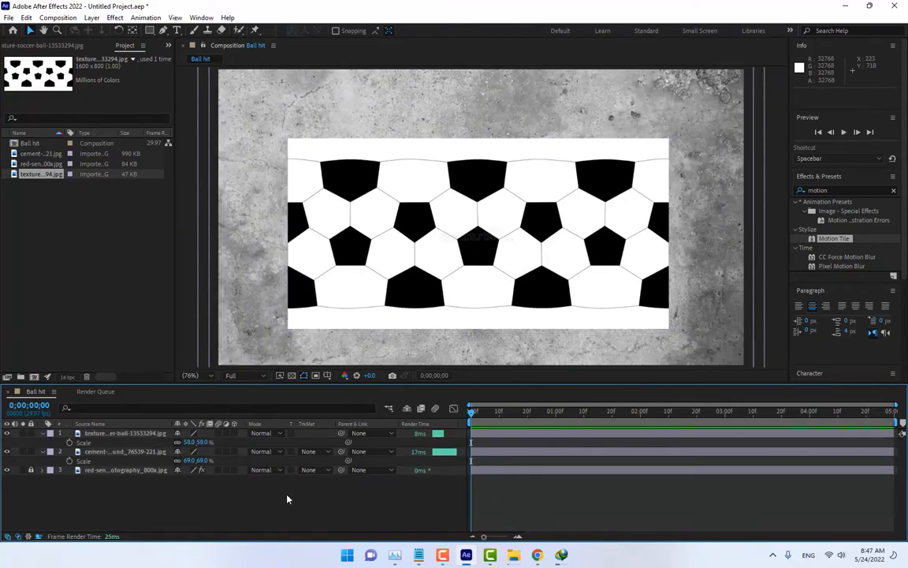
pyautogui.moveTo(321, 465)
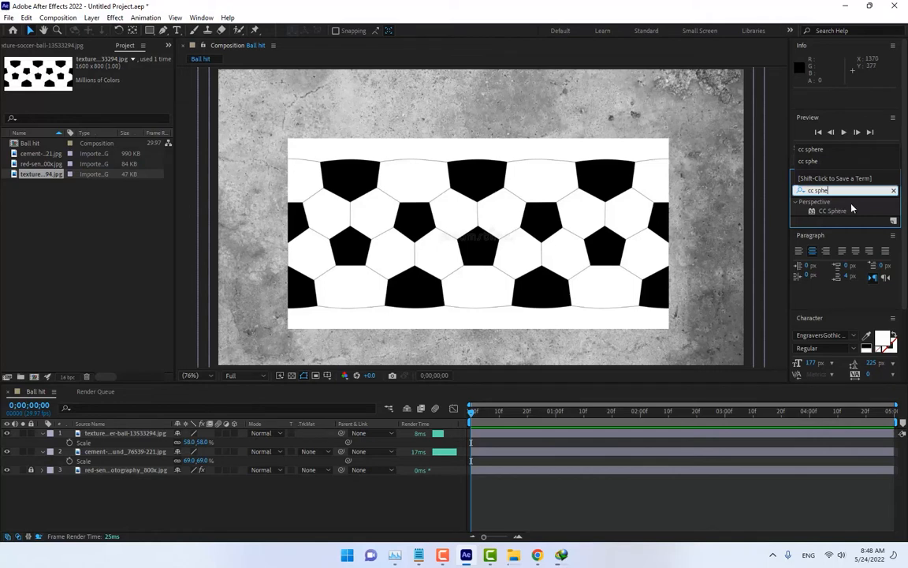
# Apply CC Sphere to the soccer texture and rotate the ball to a tilted angle.
pyautogui.doubleClick(832, 212)
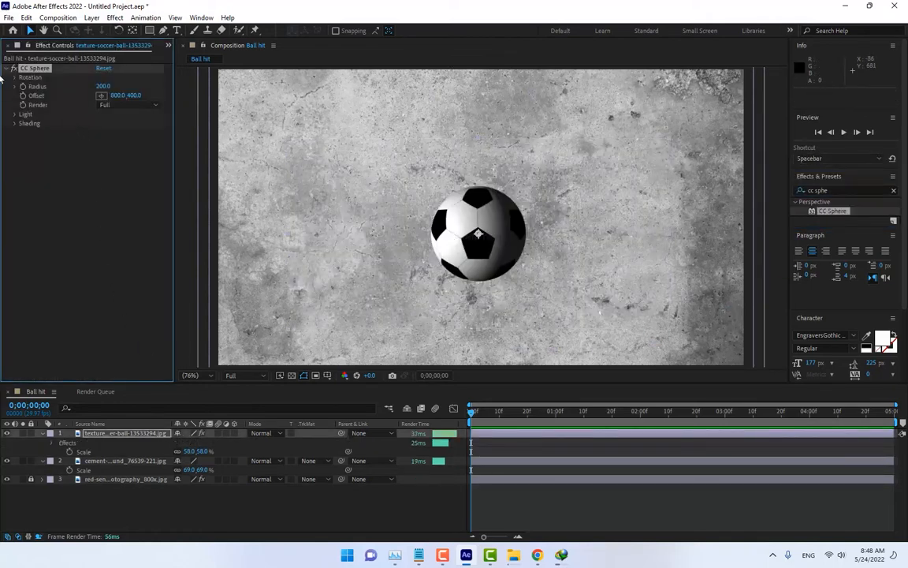
pyautogui.click(16, 77)
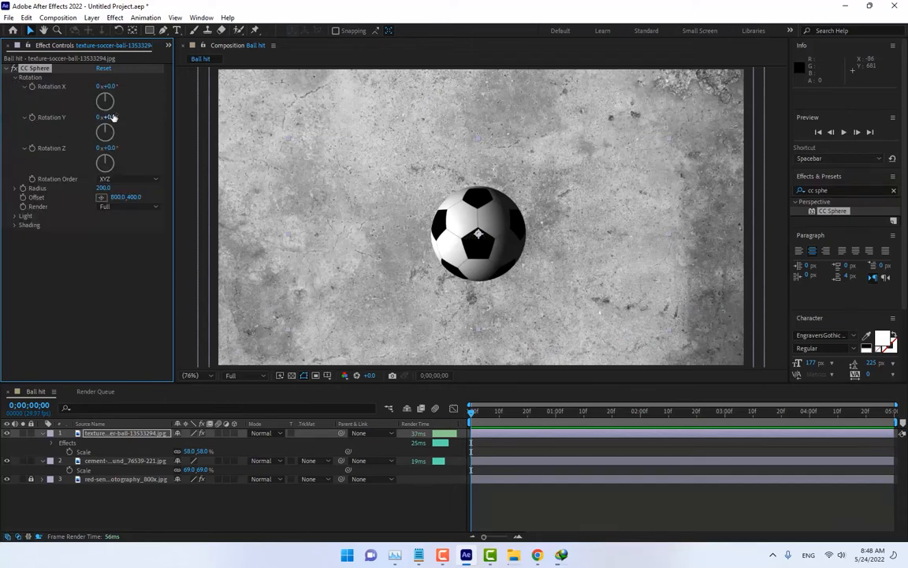
pyautogui.moveTo(107, 116); pyautogui.dragTo(117, 117)
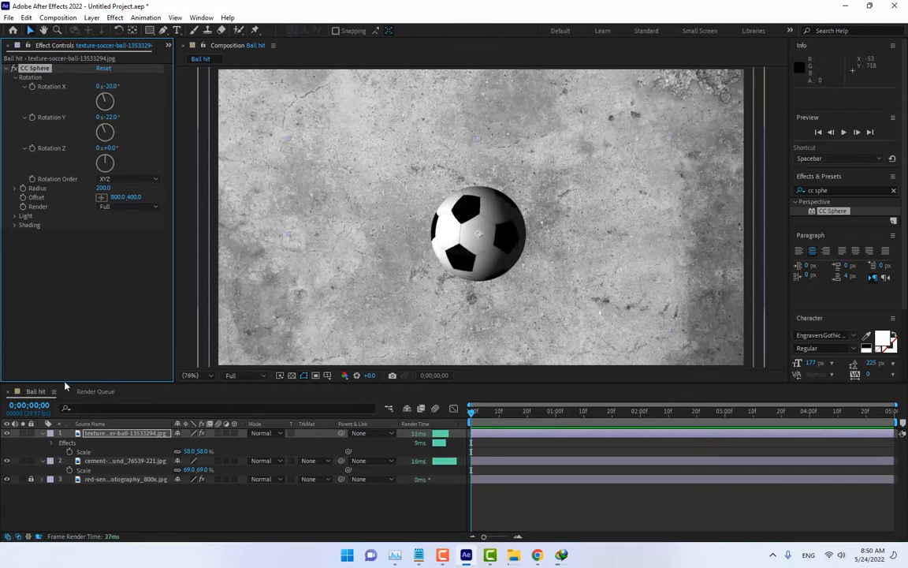
pyautogui.moveTo(391, 261)
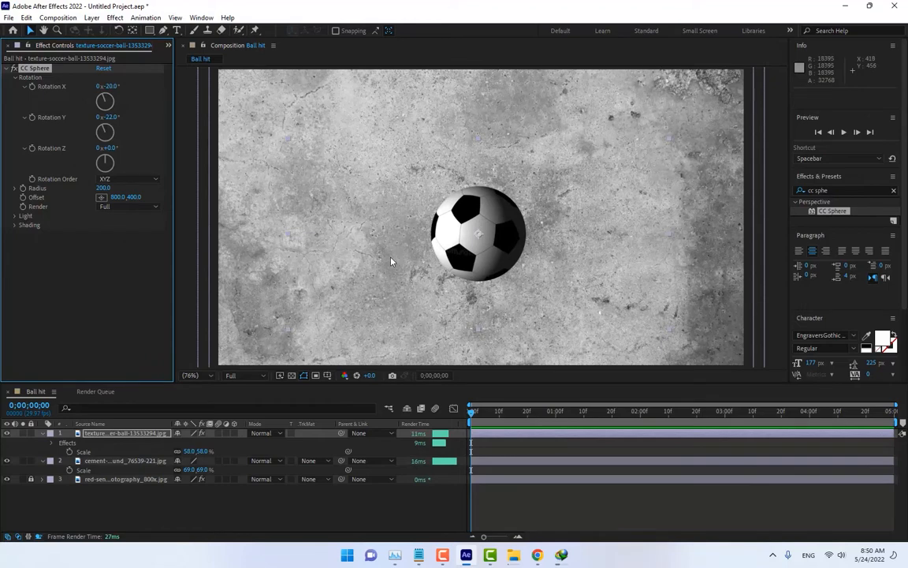
pyautogui.moveTo(388, 255)
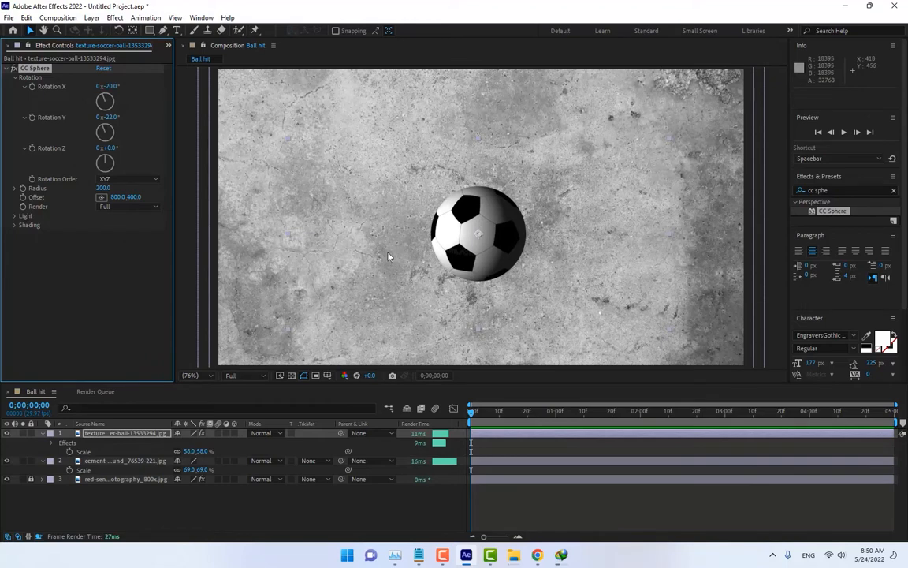
# Import the target PNG and add it to the composition above the cement wall.
pyautogui.click(126, 44)
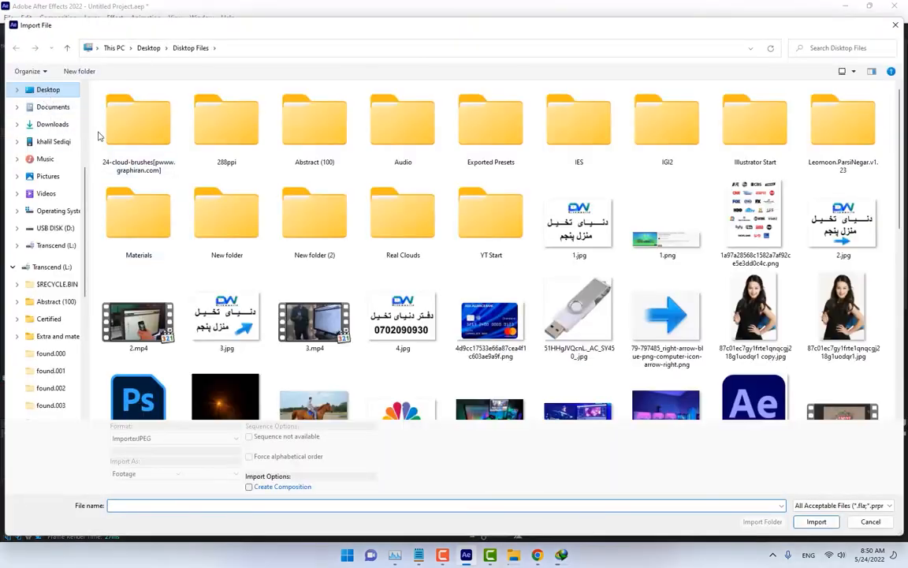
pyautogui.click(816, 520)
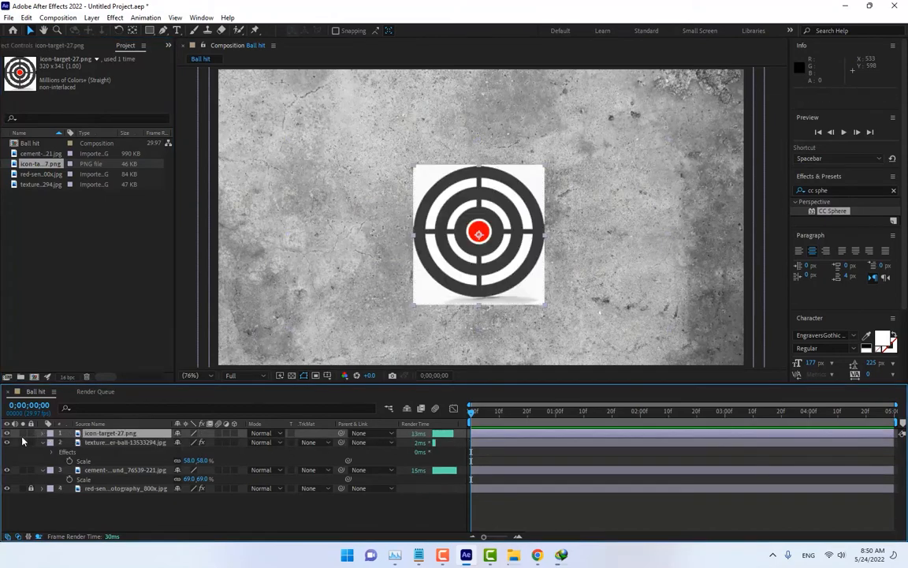
pyautogui.moveTo(264, 85)
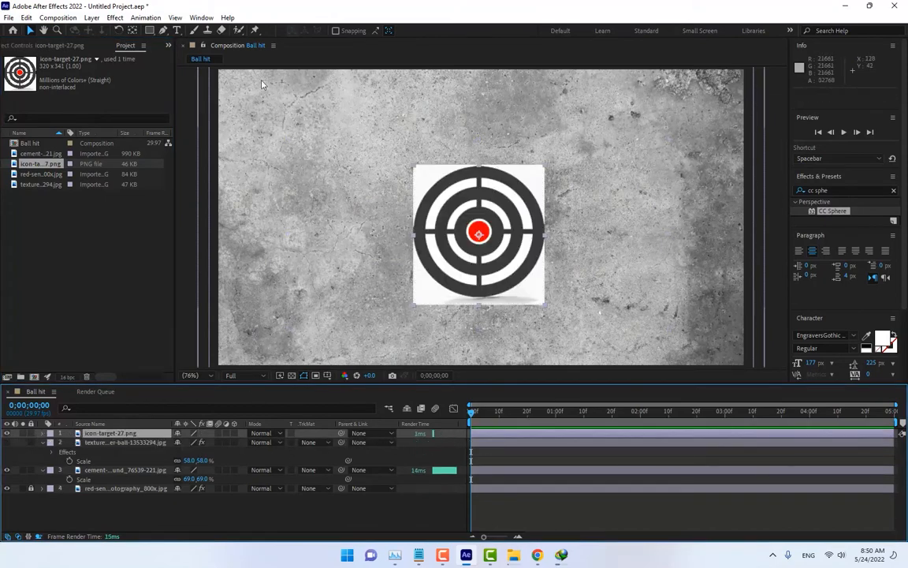
pyautogui.click(150, 30)
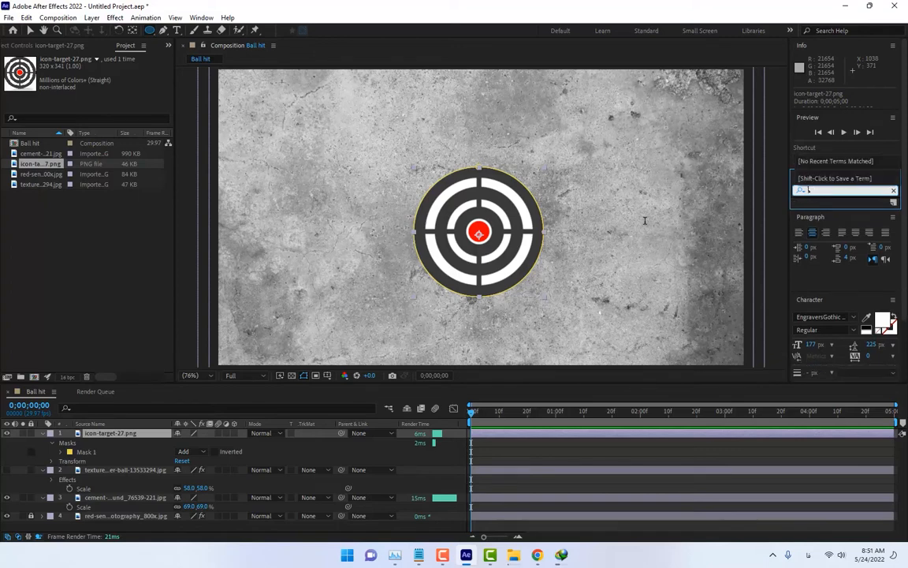
# Apply Linear Color Key to the target and set its blend mode to Overlay.
pyautogui.write('linear colo')
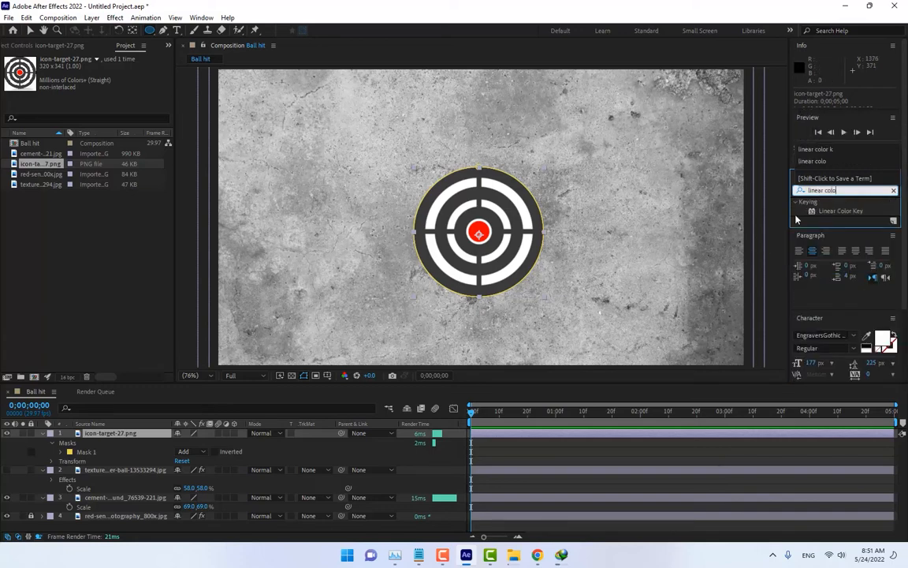
pyautogui.doubleClick(842, 212)
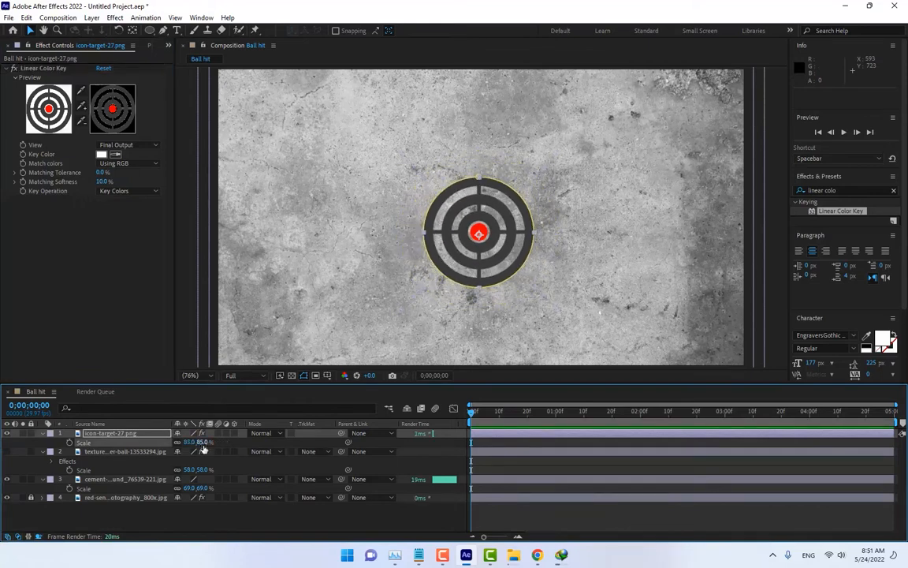
pyautogui.click(265, 432)
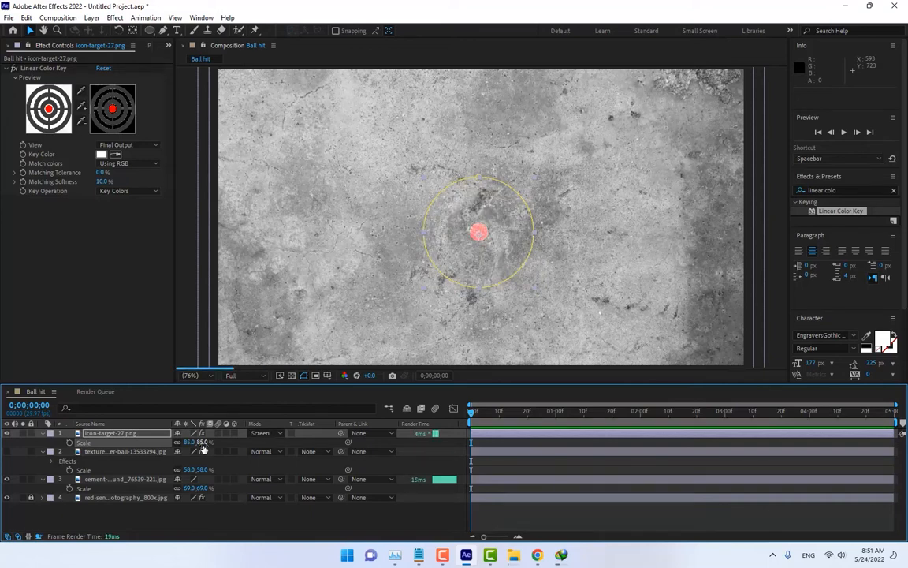
pyautogui.click(265, 432)
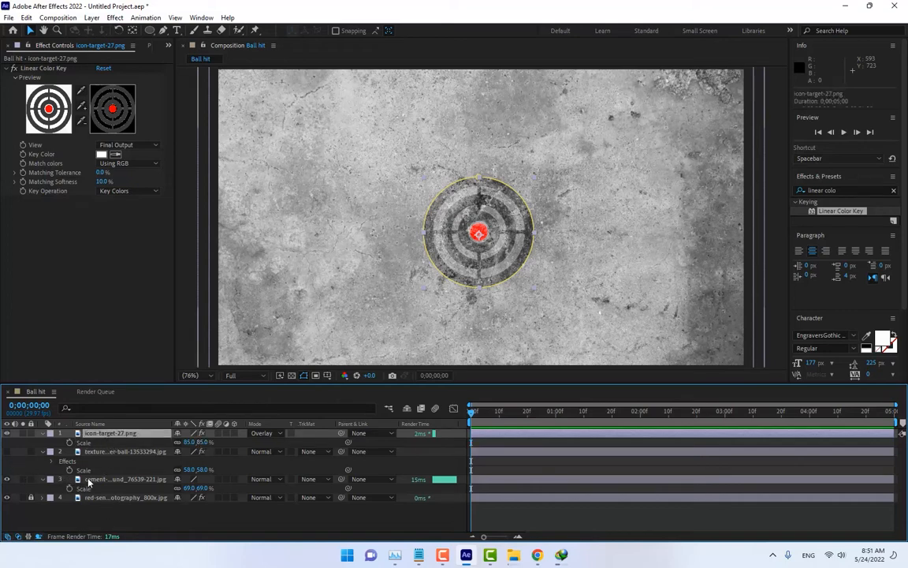
pyautogui.click(123, 479)
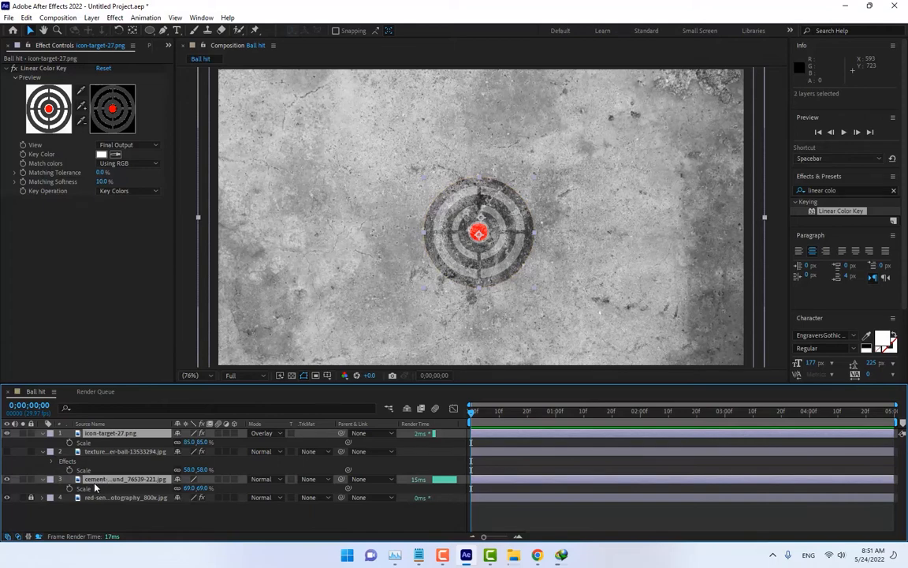
# Pre-compose the target and cement wall layers into a composition named Cement.
pyautogui.rightClick(125, 479)
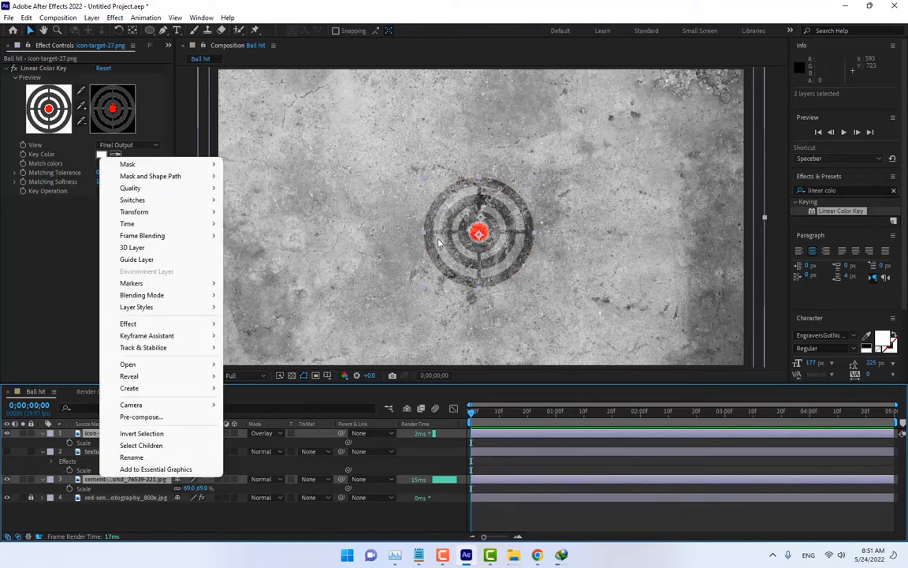
pyautogui.moveTo(142, 348)
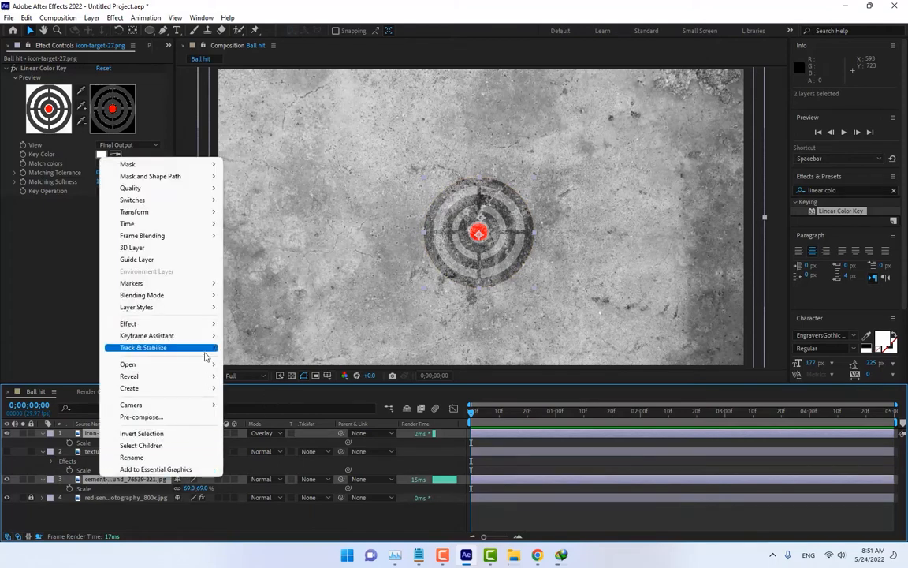
pyautogui.click(142, 416)
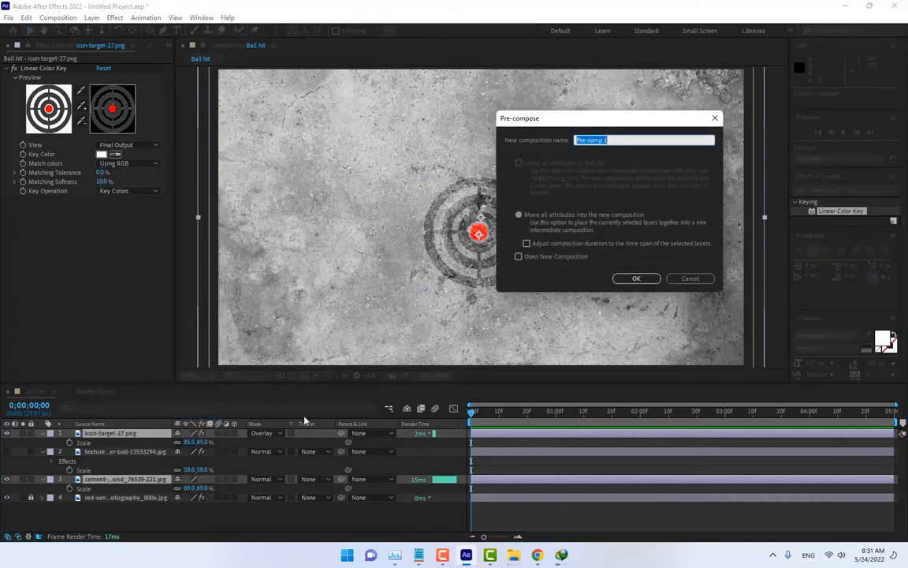
pyautogui.moveTo(583, 256)
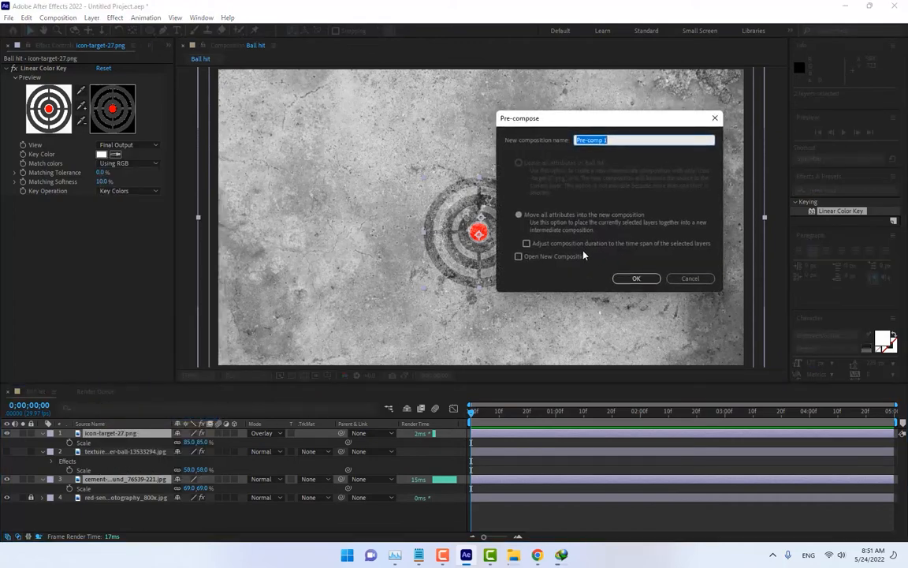
pyautogui.write('Cement')
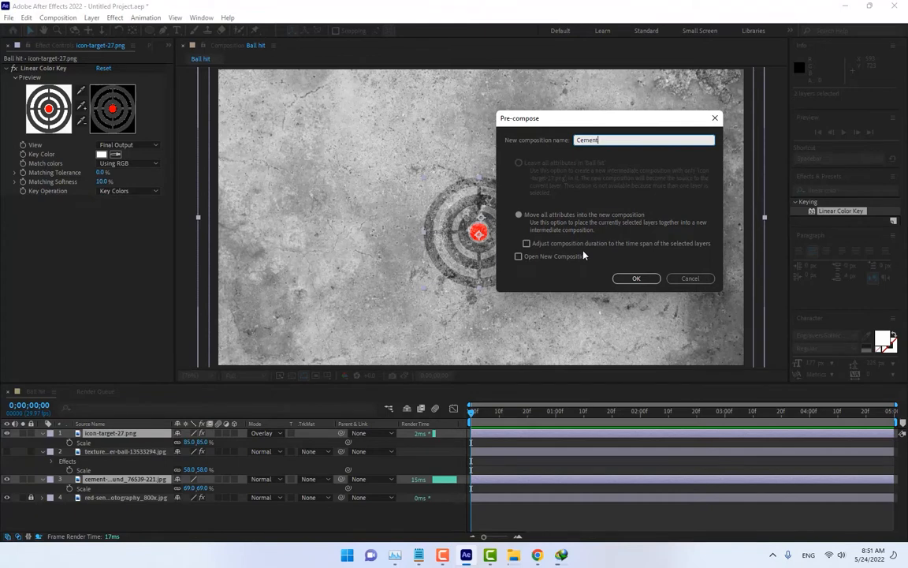
pyautogui.click(637, 277)
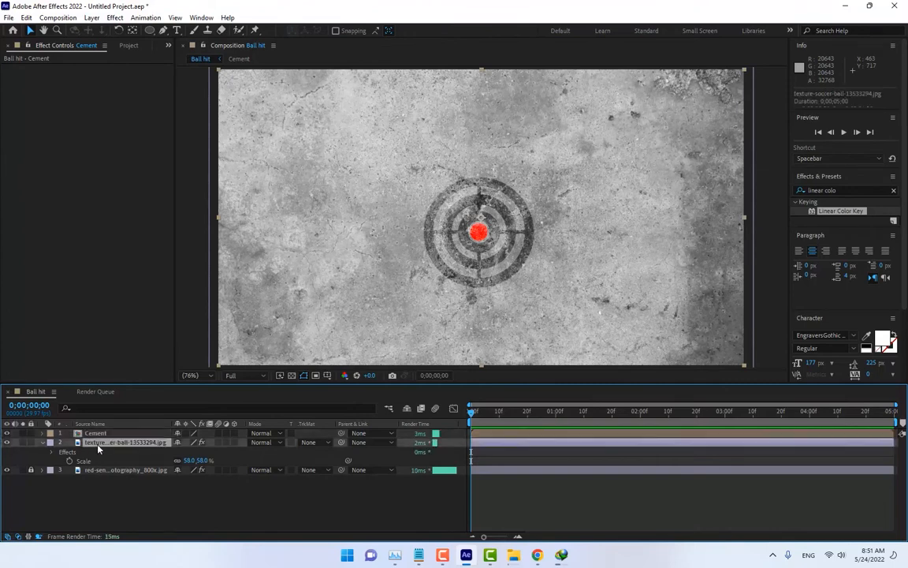
# Enable Position keyframing on the soccer ball layer and move to a later frame.
pyautogui.click(123, 441)
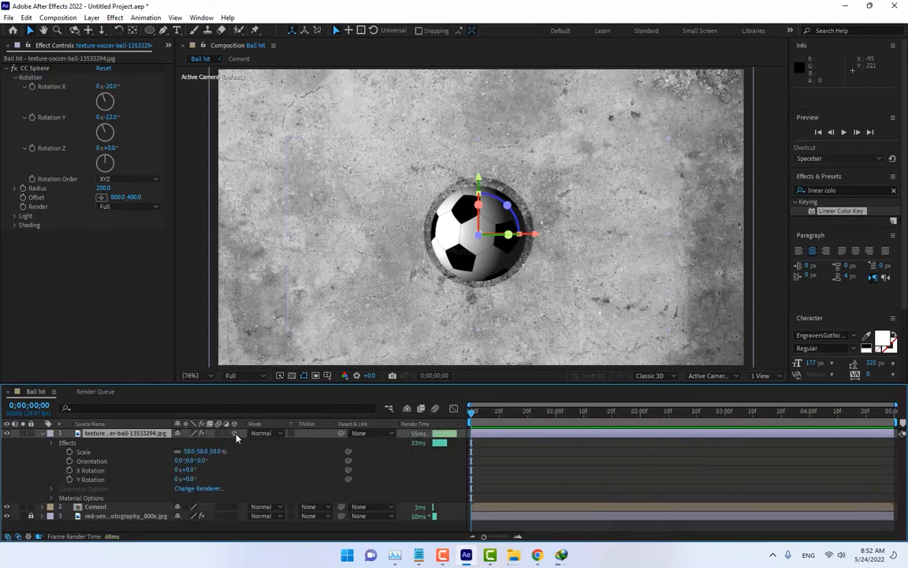
pyautogui.click(42, 432)
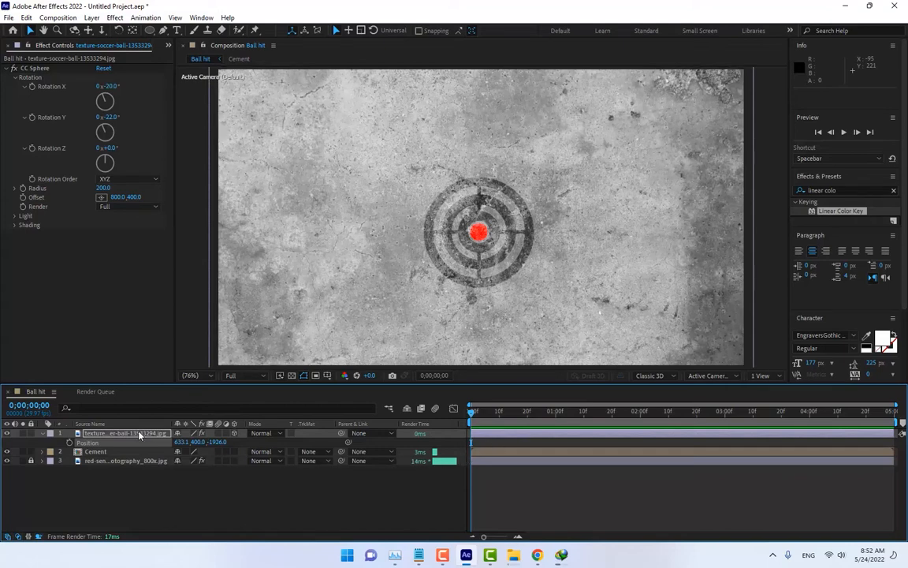
pyautogui.click(43, 432)
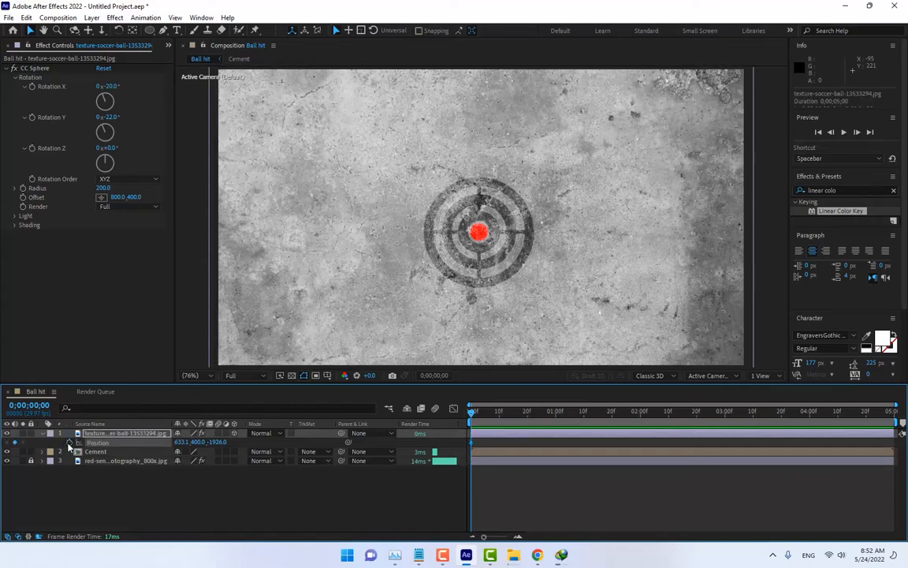
pyautogui.moveTo(502, 413)
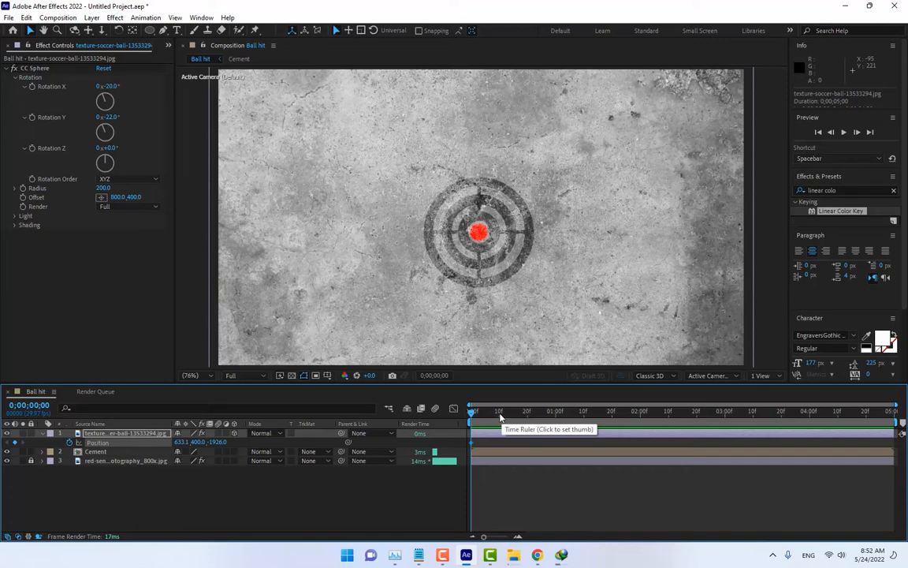
pyautogui.click(498, 410)
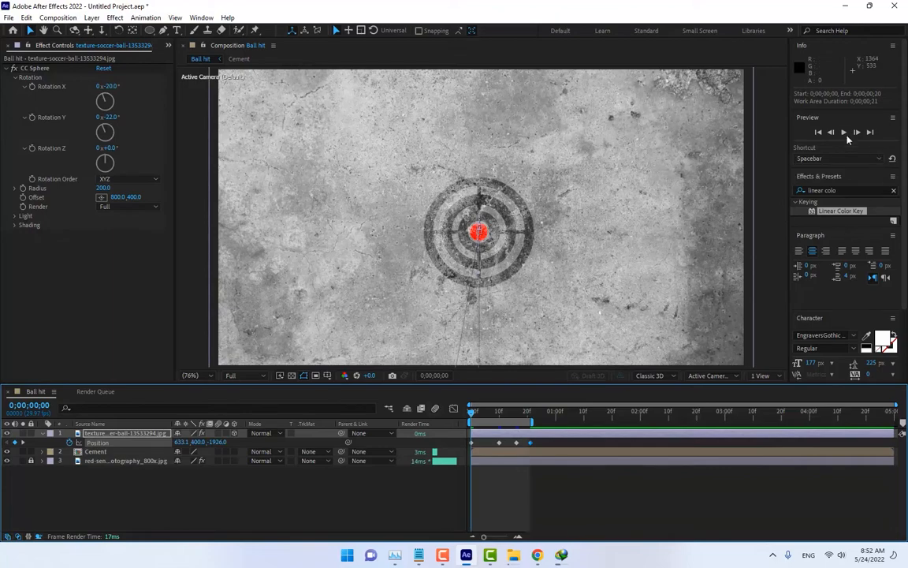
# Preview the ball's flight, return to frame 0 and select the Cement layer.
pyautogui.click(842, 133)
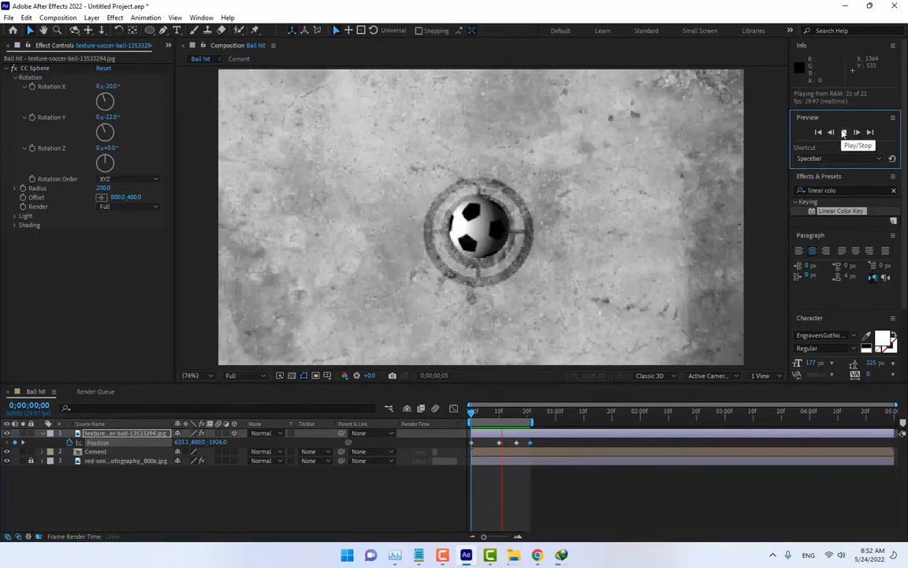
pyautogui.click(842, 132)
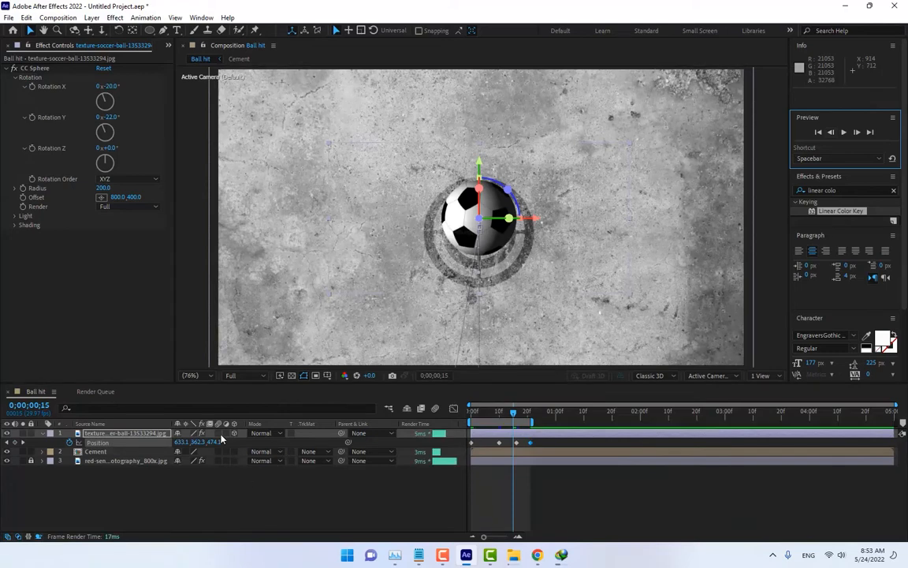
pyautogui.click(473, 410)
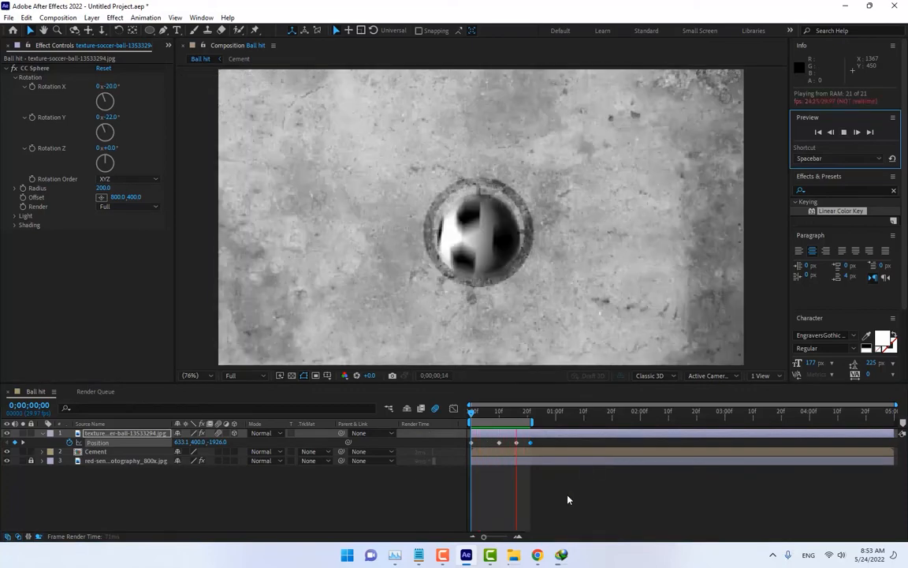
pyautogui.click(496, 410)
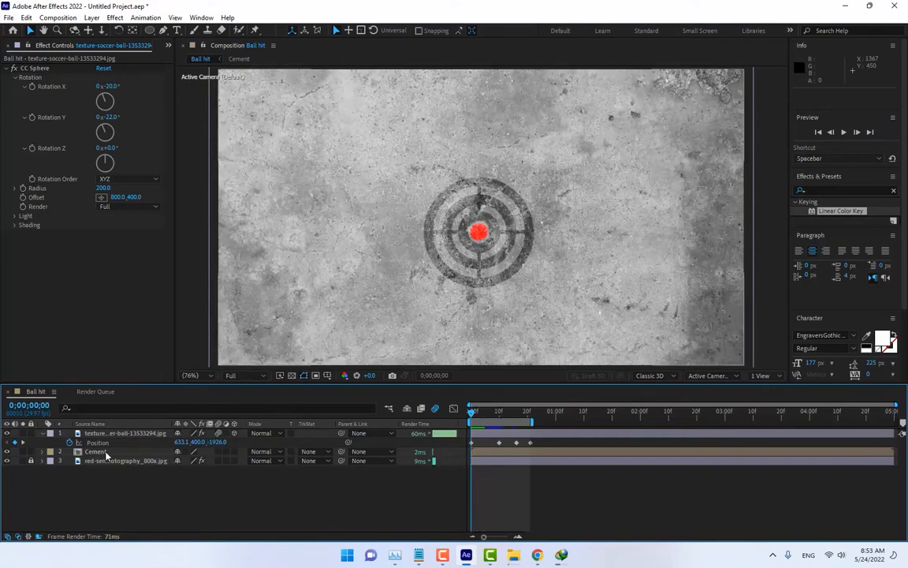
pyautogui.click(96, 451)
pyautogui.write('shatter')
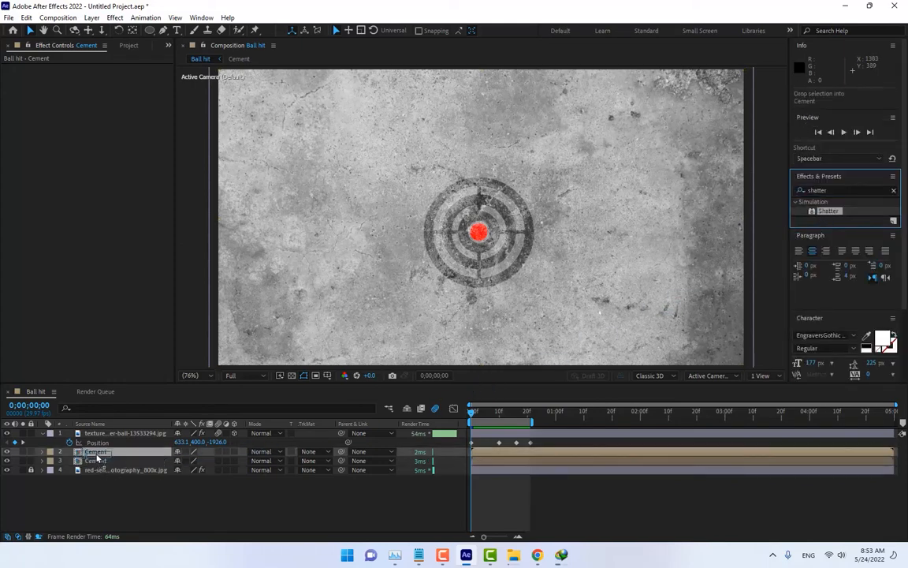
# Apply Shatter to the Cement layer and view it in front wireframe at the break moment.
pyautogui.doubleClick(830, 211)
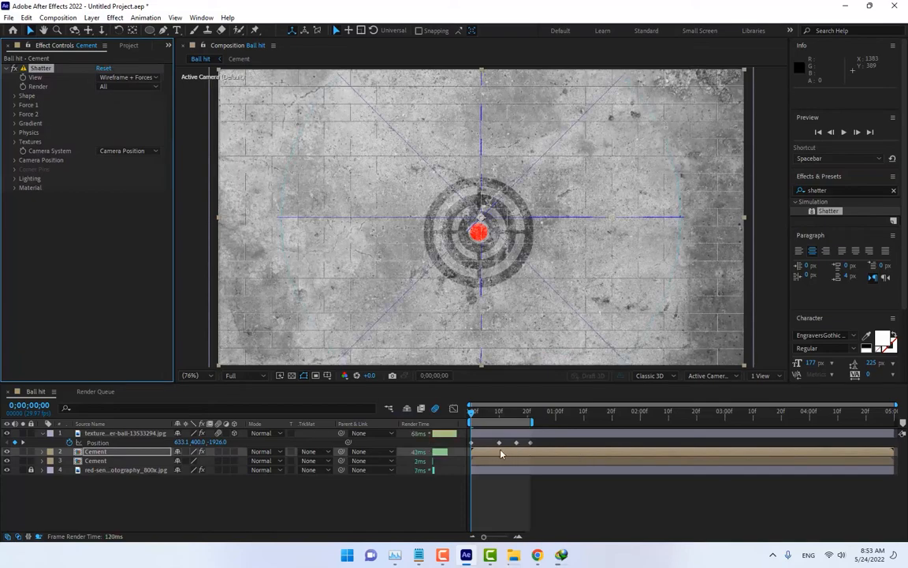
pyautogui.moveTo(548, 435)
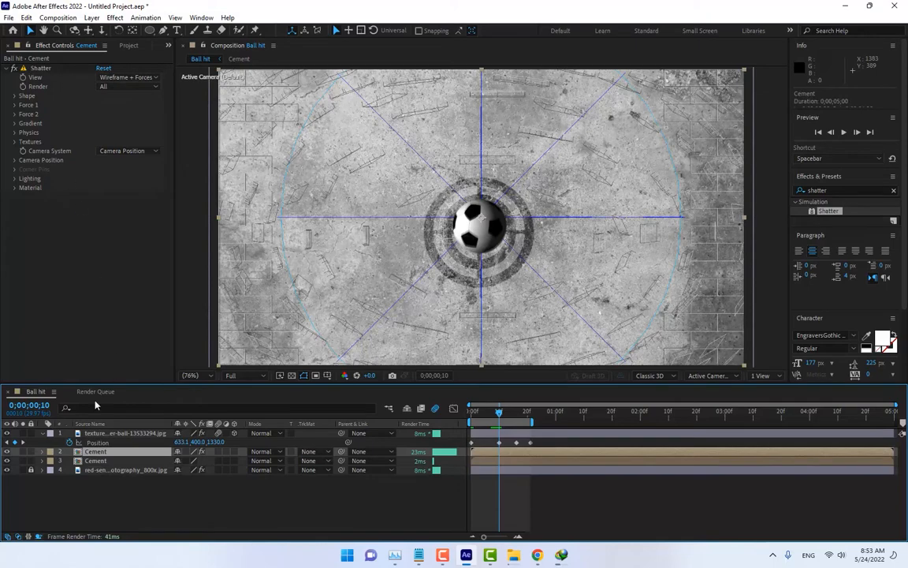
pyautogui.click(511, 456)
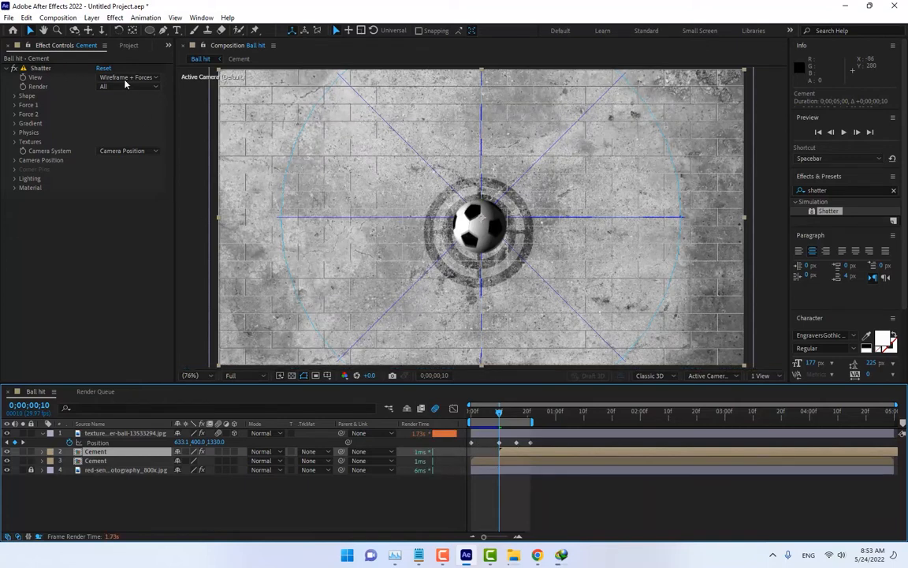
pyautogui.click(126, 75)
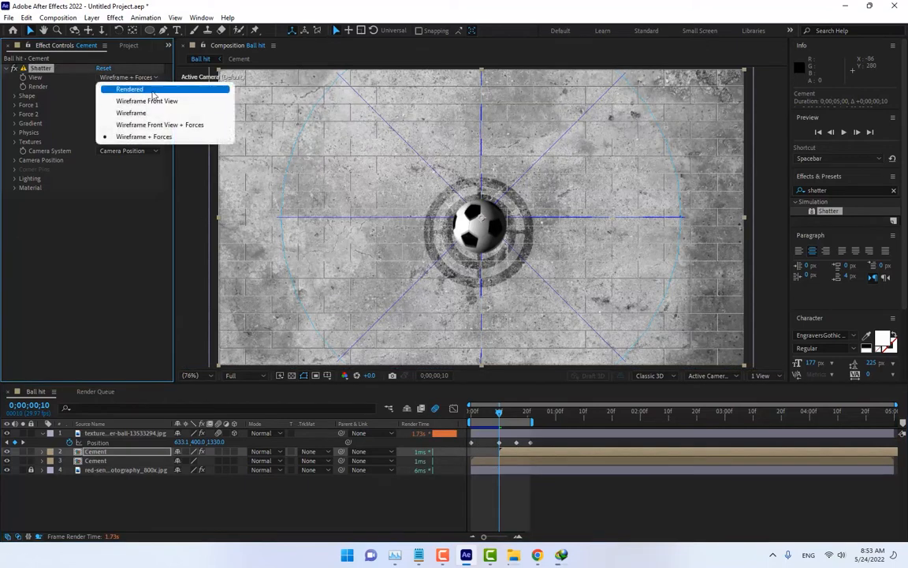
pyautogui.click(147, 101)
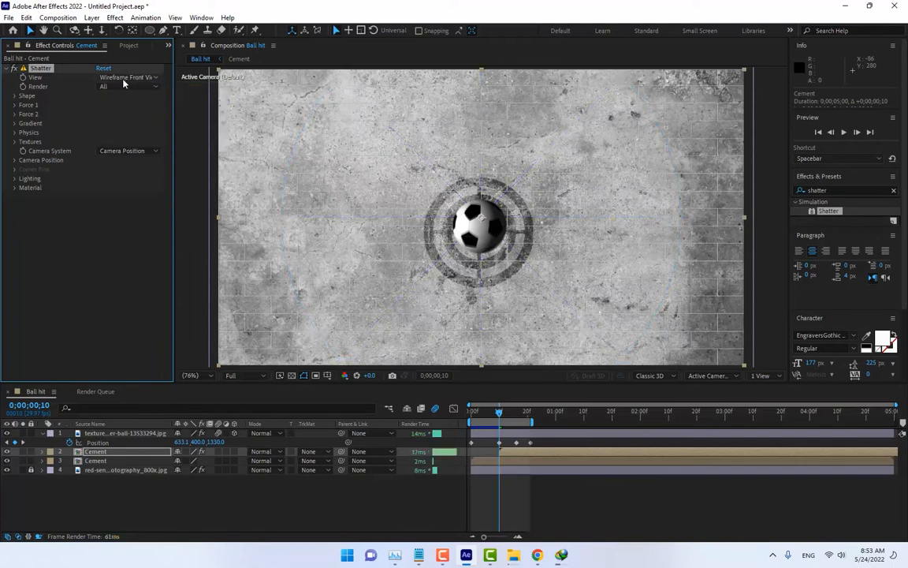
pyautogui.click(126, 78)
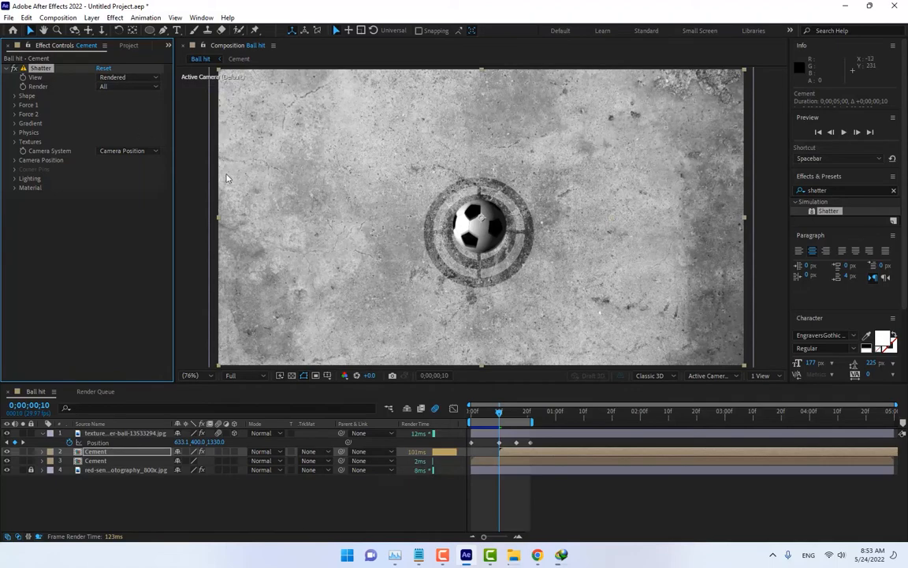
pyautogui.click(505, 410)
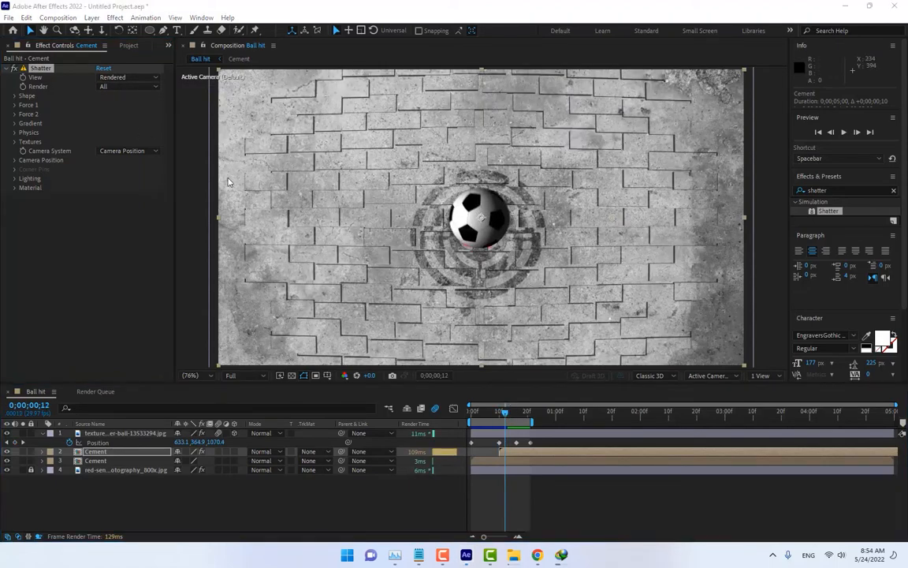
# Change the Shatter shape pattern from Bricks to Glass.
pyautogui.click(27, 96)
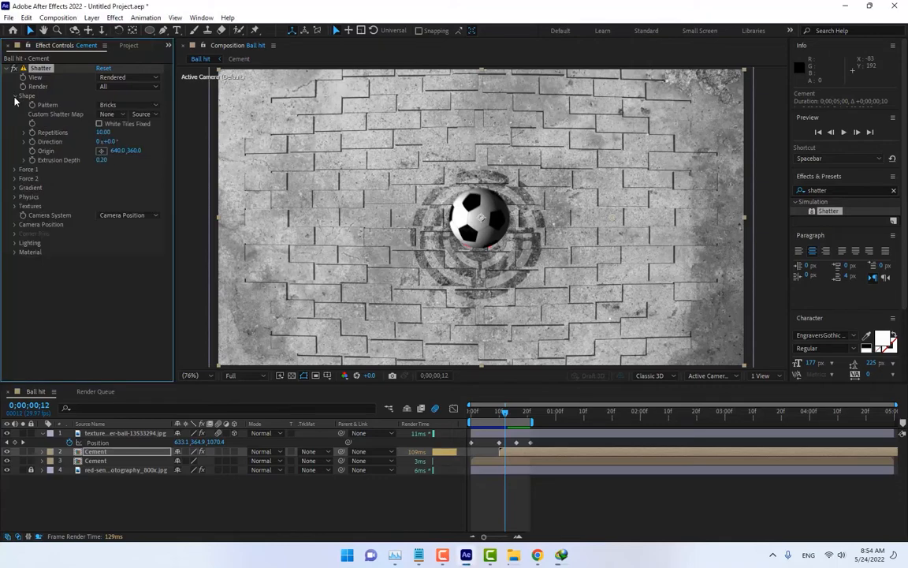
pyautogui.click(129, 104)
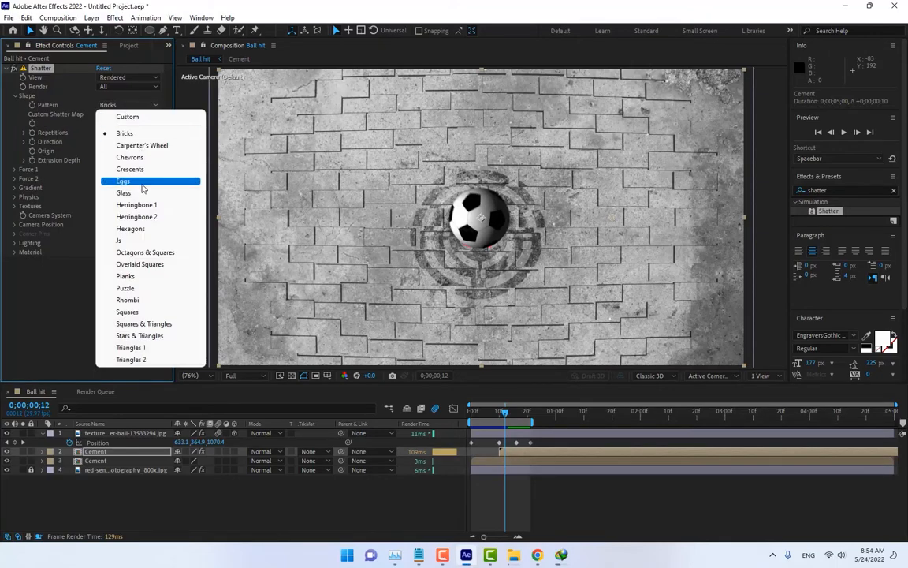
pyautogui.click(123, 193)
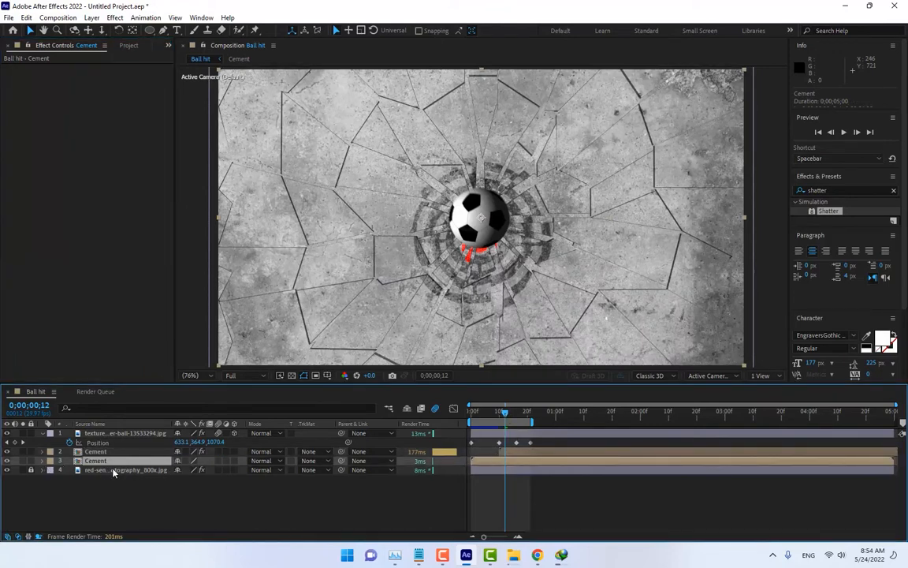
# Scrub through the break, adjust Shatter Force 1 strength and add Drop Shadow to Cement.
pyautogui.moveTo(505, 410); pyautogui.dragTo(498, 410)
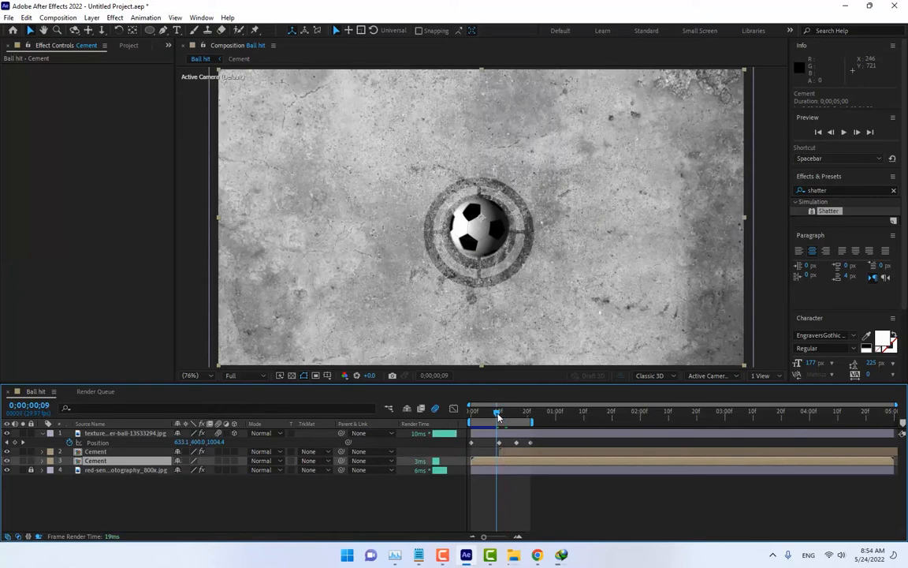
pyautogui.click(499, 410)
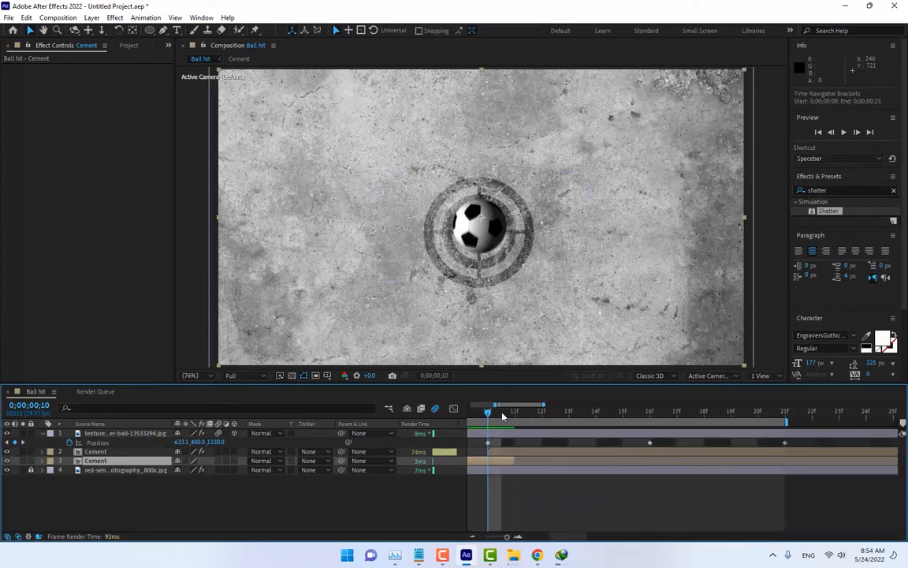
pyautogui.moveTo(487, 410); pyautogui.dragTo(567, 410)
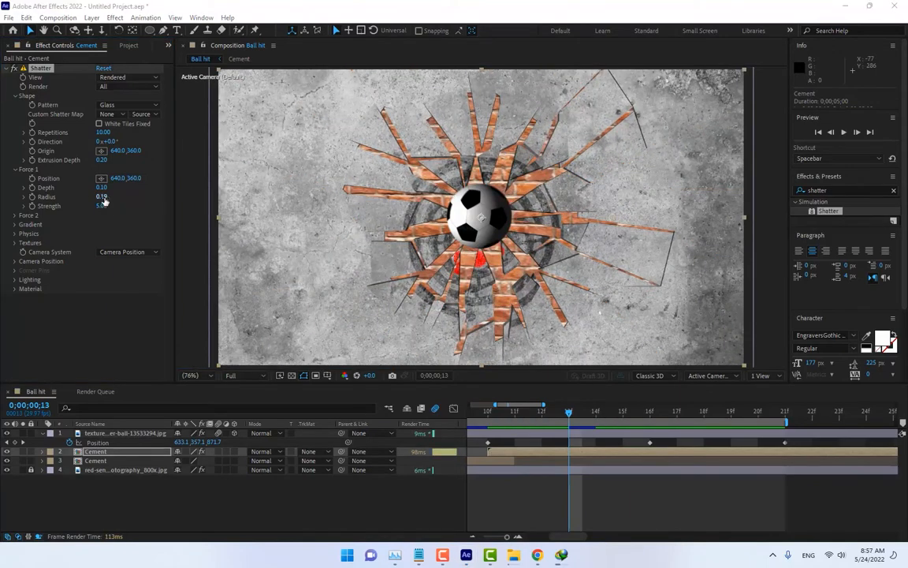
pyautogui.click(101, 195)
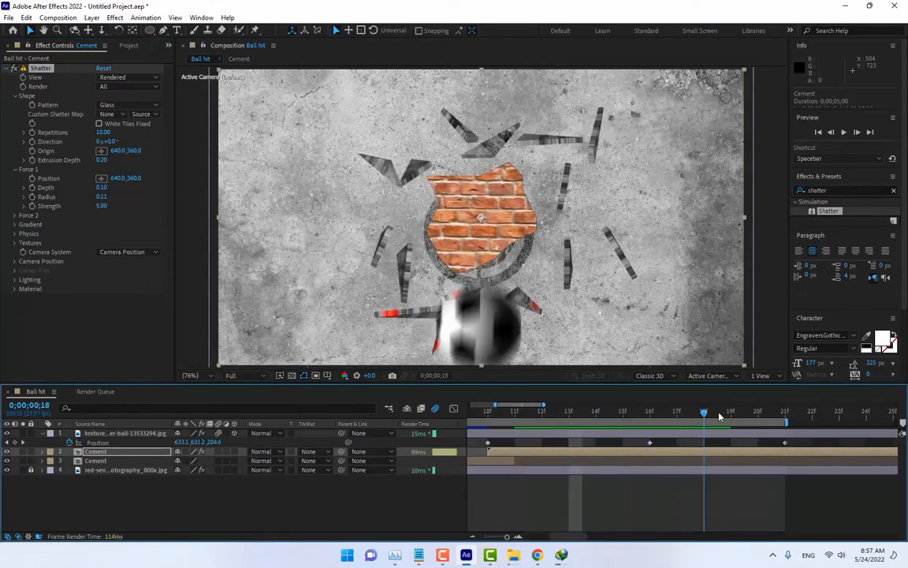
pyautogui.click(812, 410)
pyautogui.write('drop')
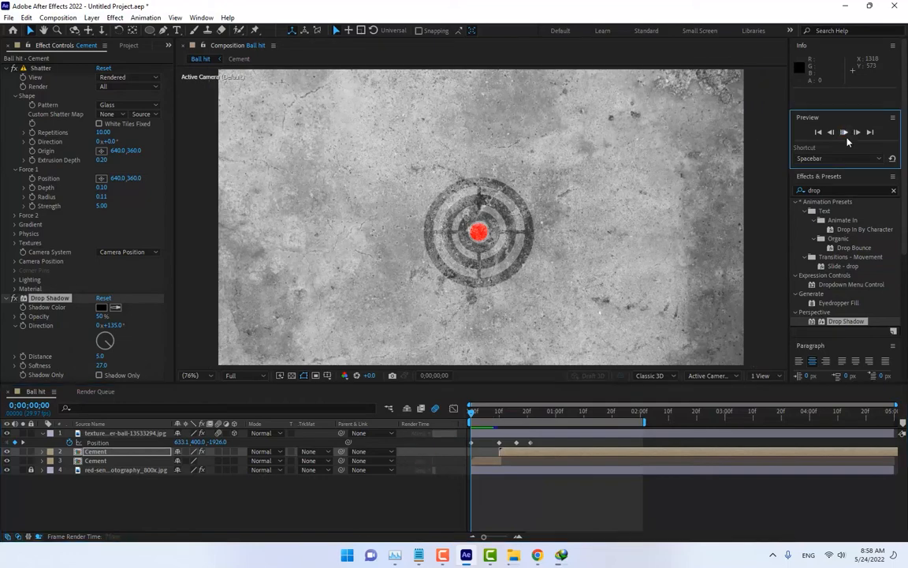
# Preview the shatter and tweak its Physics so shards tumble and fall away over time.
pyautogui.click(842, 132)
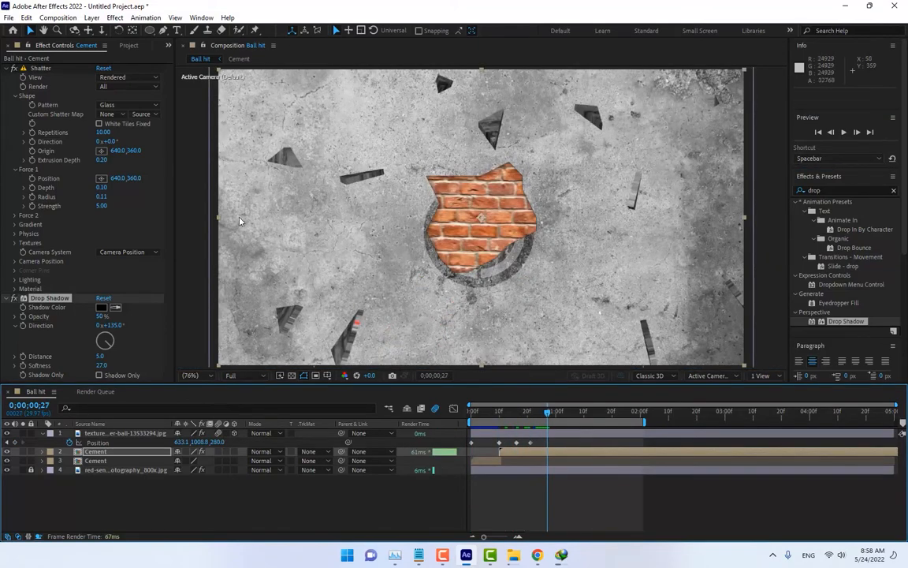
pyautogui.moveTo(375, 212)
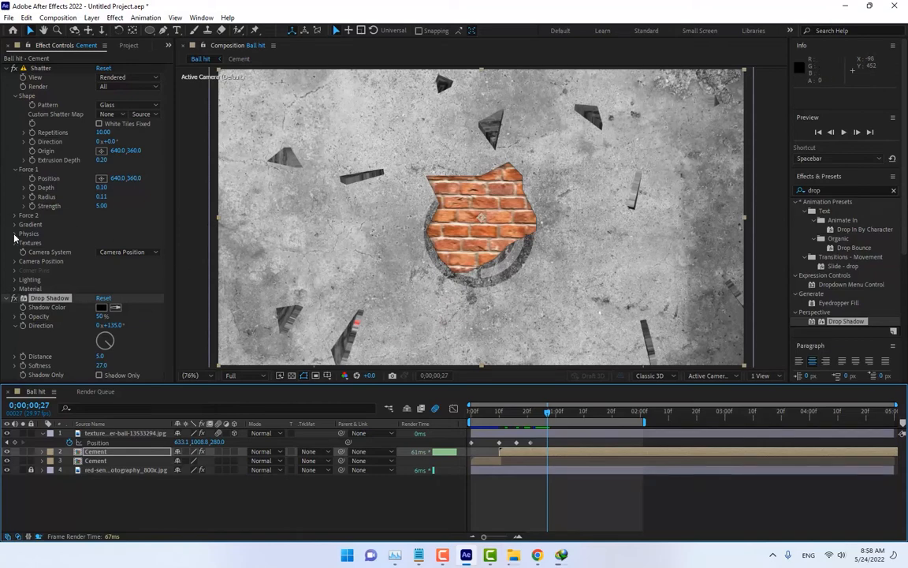
pyautogui.click(15, 233)
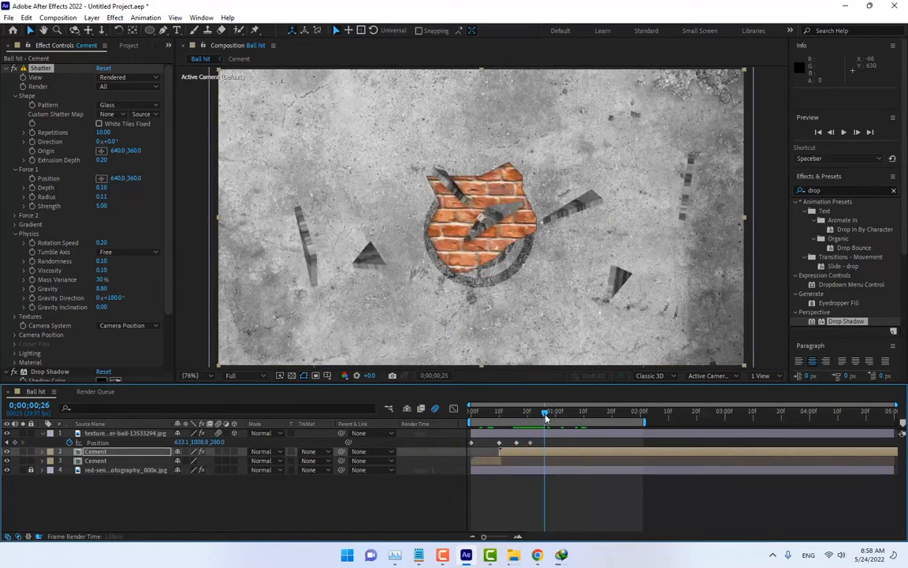
pyautogui.click(555, 410)
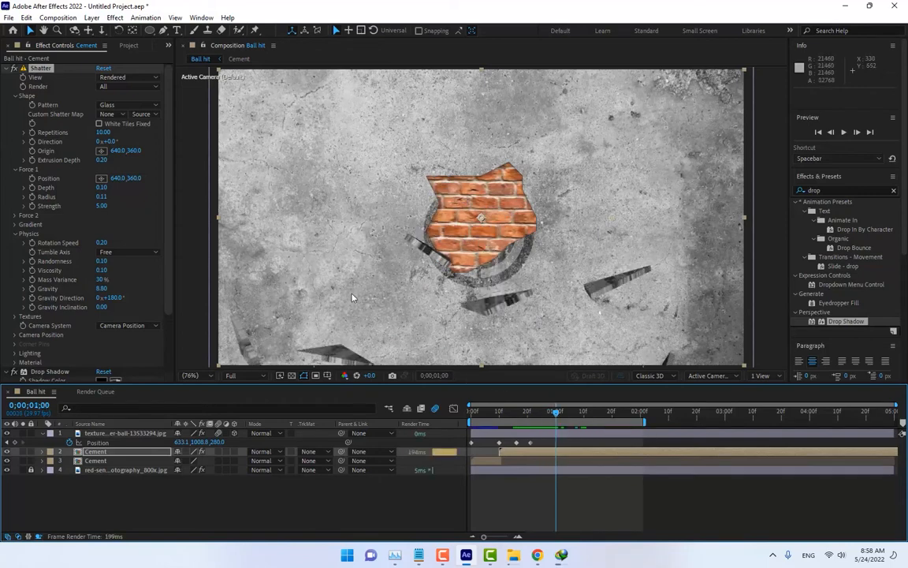
# Show the Project footage list and browse into the 07. Dust_Elements folder.
pyautogui.click(126, 44)
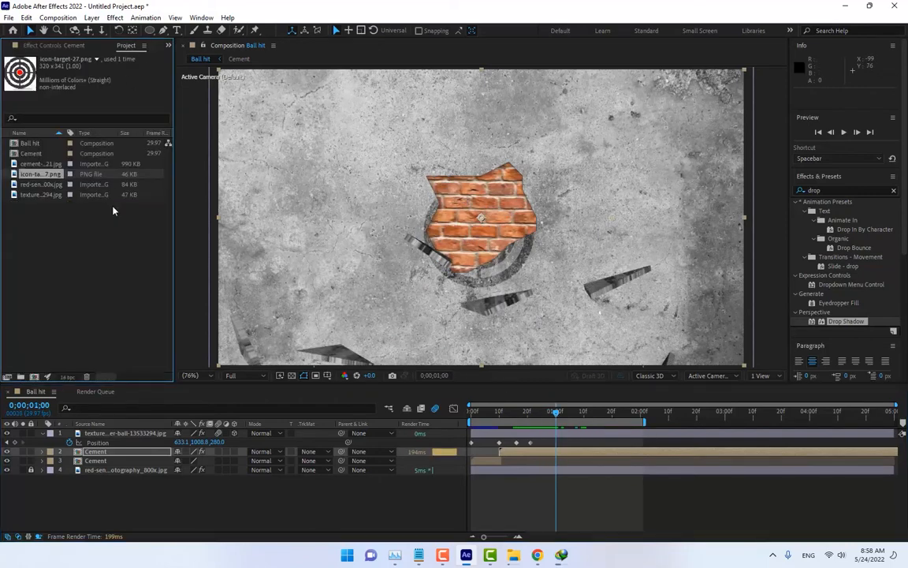
pyautogui.moveTo(85, 286)
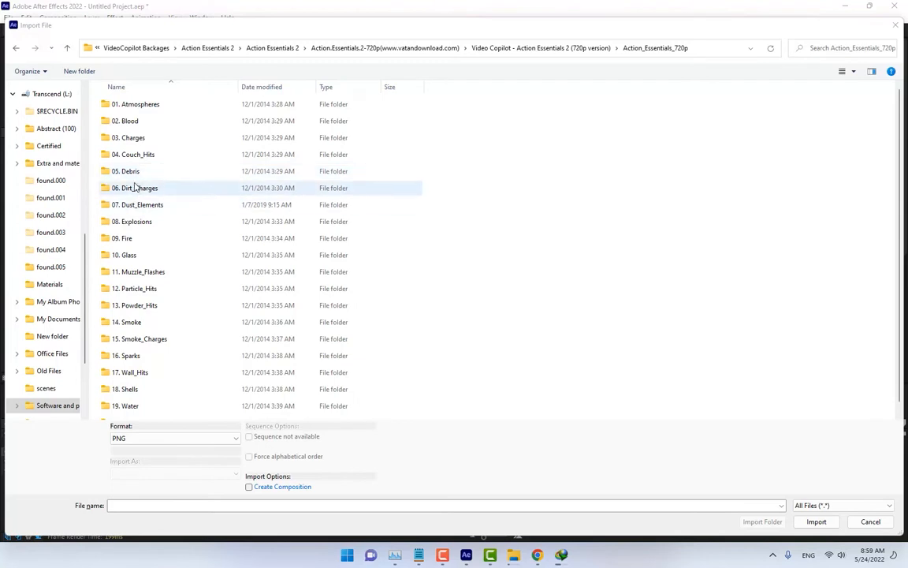
pyautogui.click(142, 205)
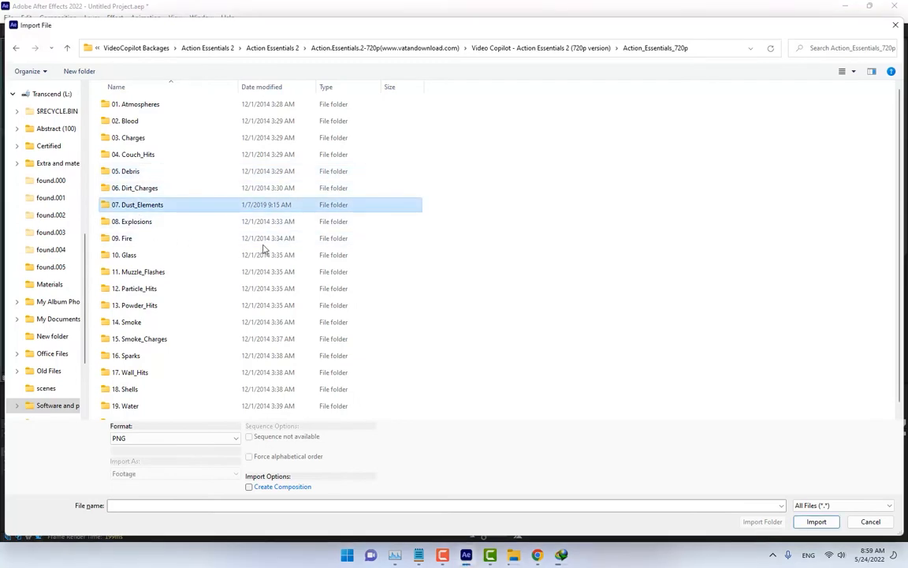
pyautogui.doubleClick(142, 205)
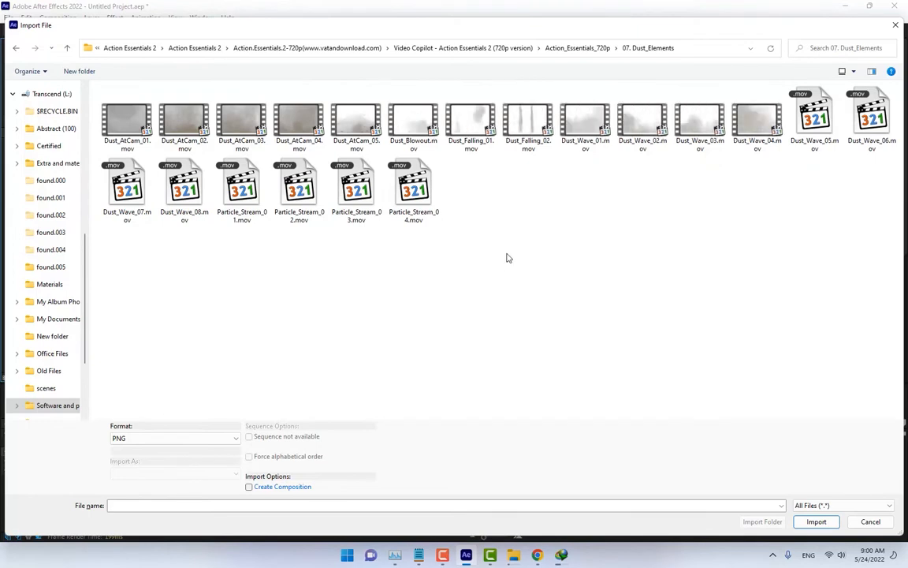
# Import Dust_Wave_03 and Dust_Falling_02, then dismiss the PNG-sequence error.
pyautogui.rightClick(700, 123)
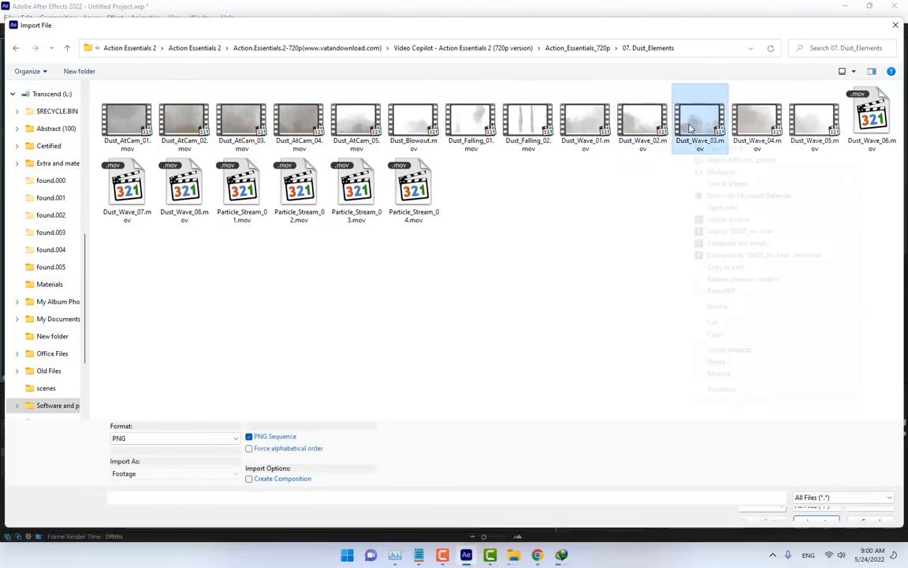
pyautogui.doubleClick(700, 123)
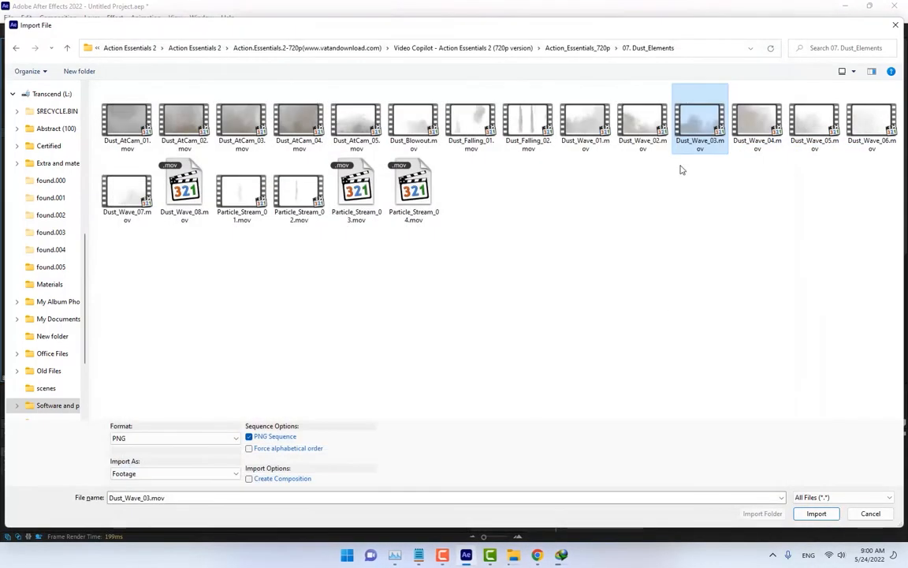
pyautogui.click(470, 125)
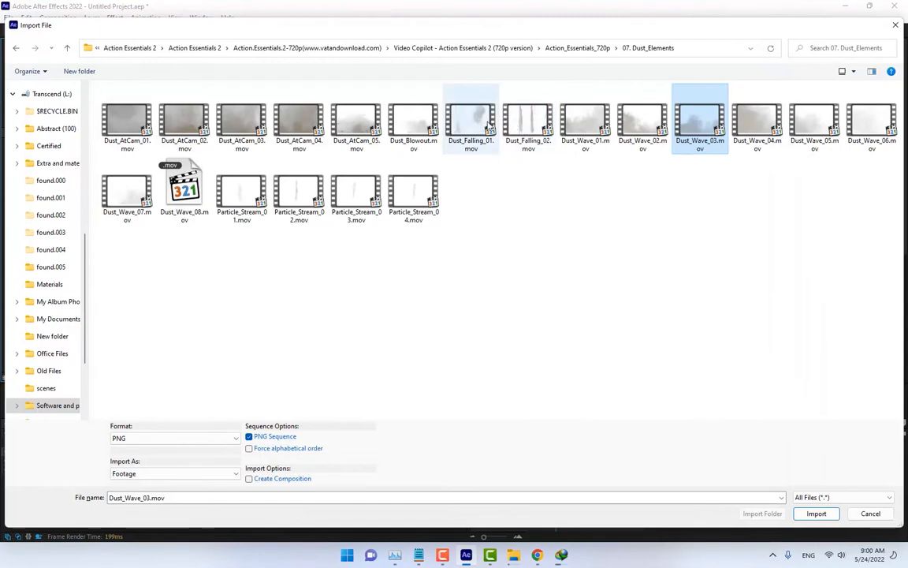
pyautogui.click(528, 119)
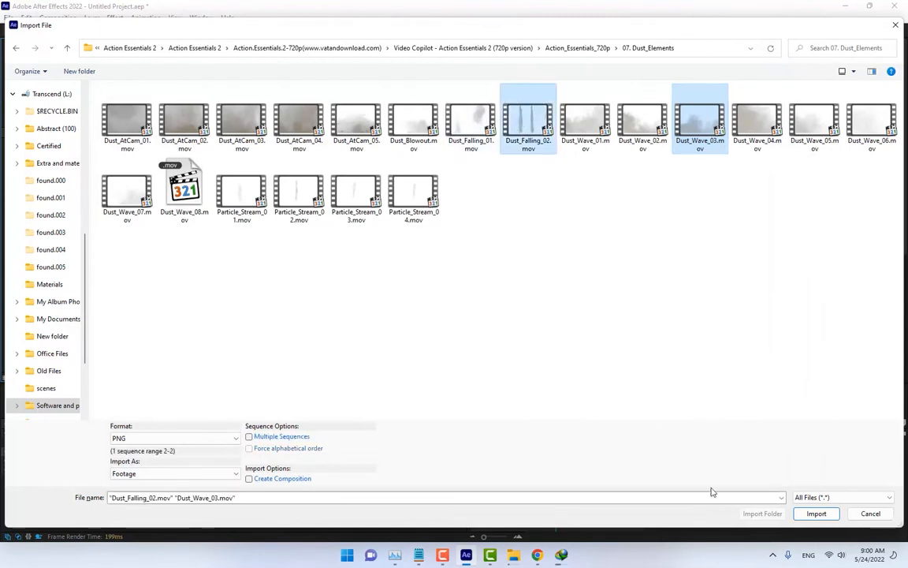
pyautogui.click(817, 514)
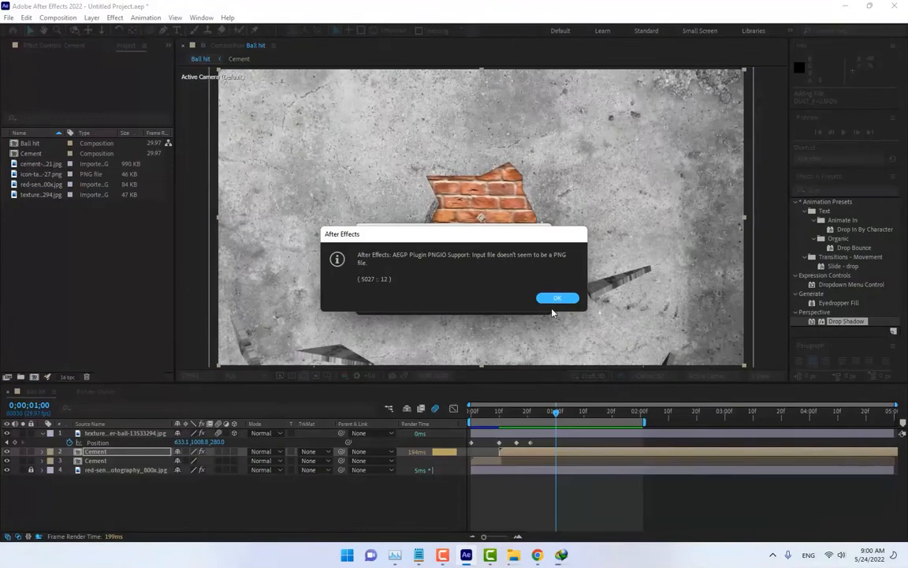
pyautogui.click(558, 298)
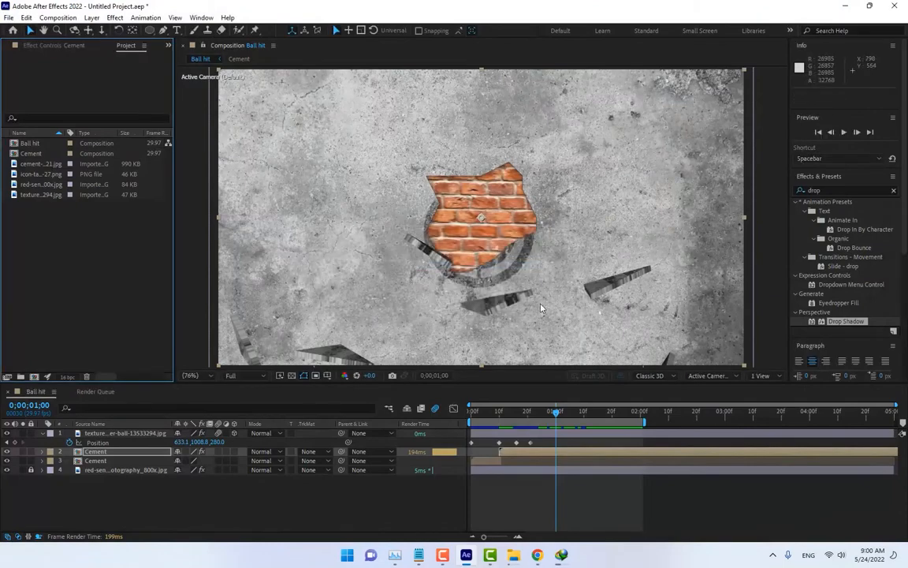
# Preview Dust_Wave_04.mov in MPC-HC and import it as a dust layer over the wall.
pyautogui.click(10, 16)
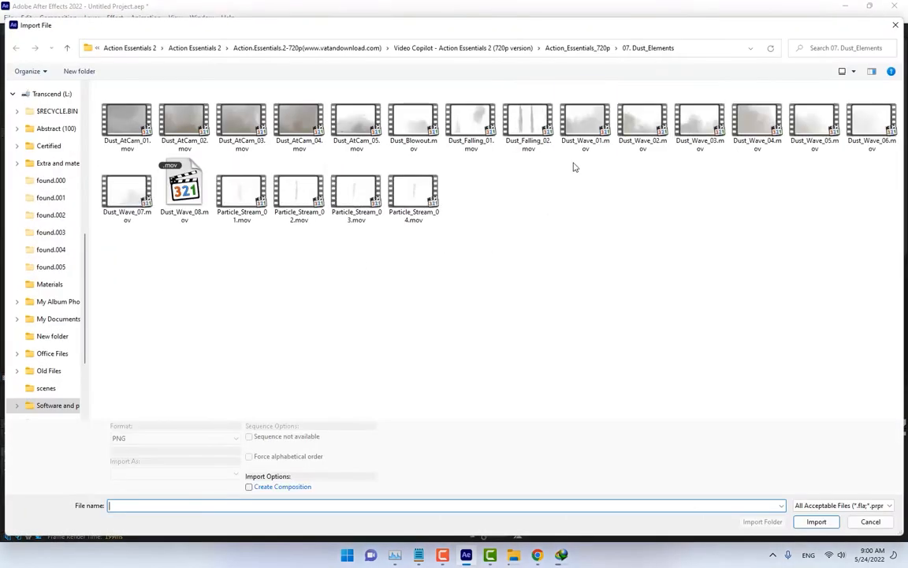
pyautogui.click(757, 123)
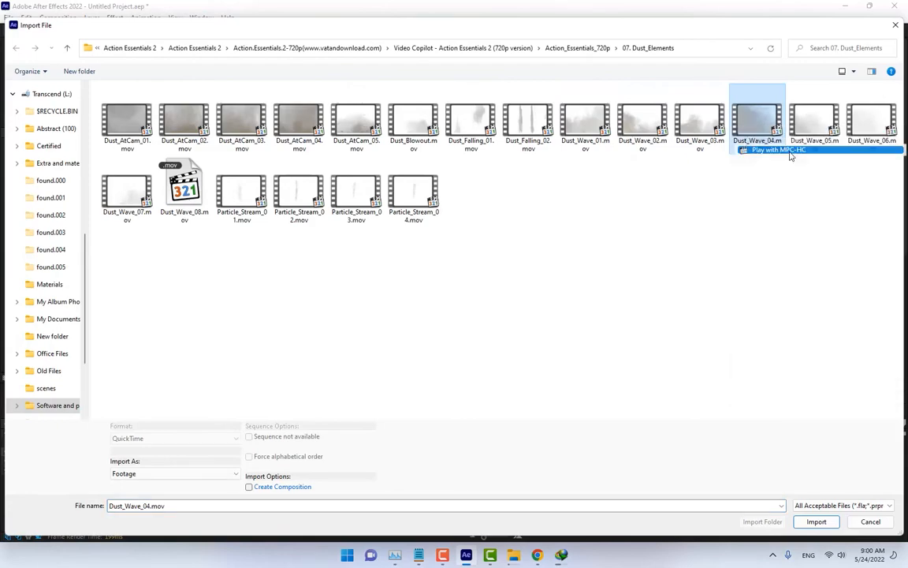
pyautogui.click(779, 149)
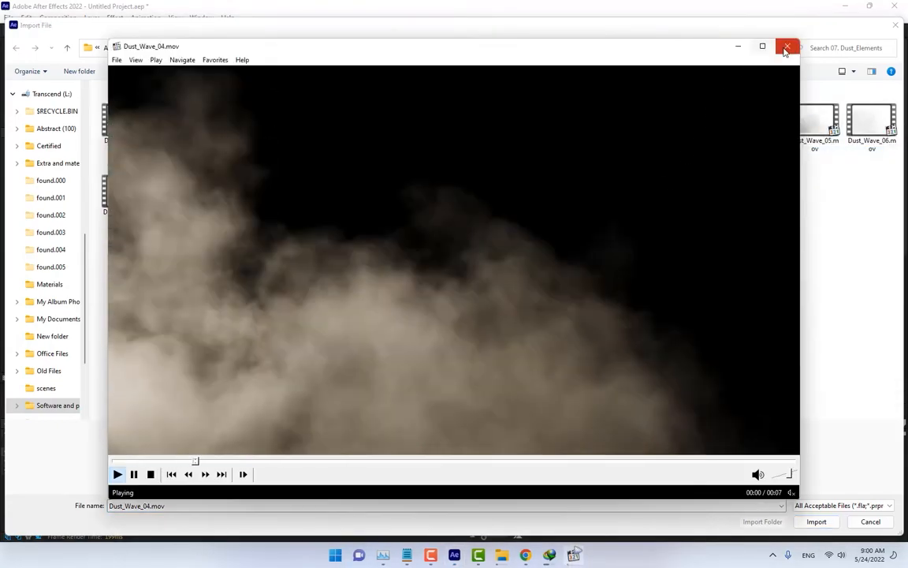
pyautogui.click(785, 45)
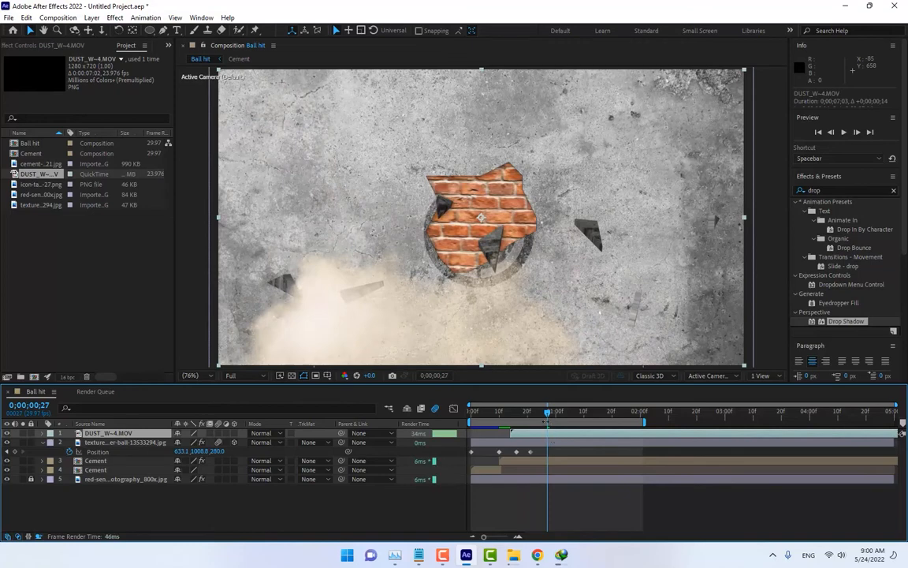
# Apply a Tint effect to the Dust_Wave_04 layer so it blends with the grey cement.
pyautogui.click(555, 410)
pyautogui.write('tint')
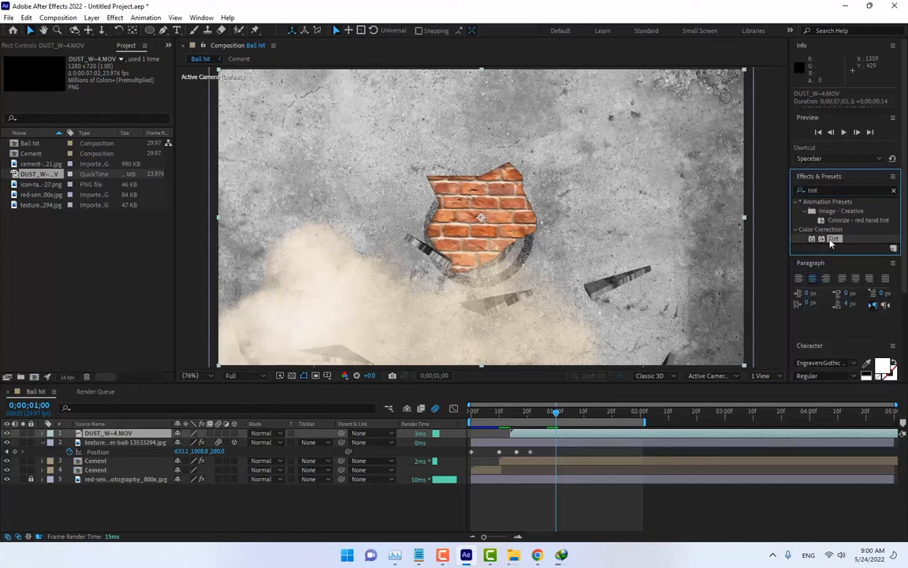
pyautogui.doubleClick(834, 239)
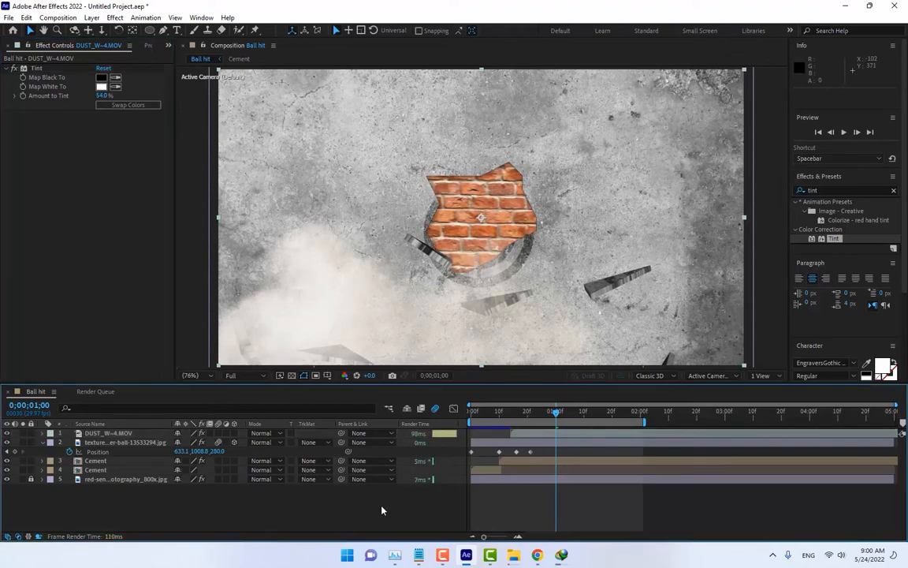
pyautogui.click(126, 44)
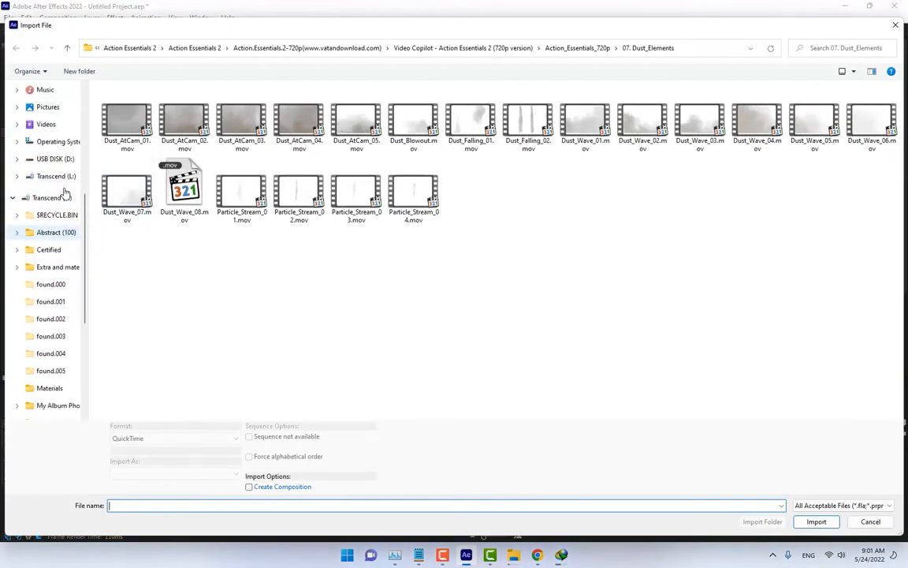
# Import Dust_Falling_02.mov, layer it above Dust_Wave_04 and play back the composition.
pyautogui.click(527, 127)
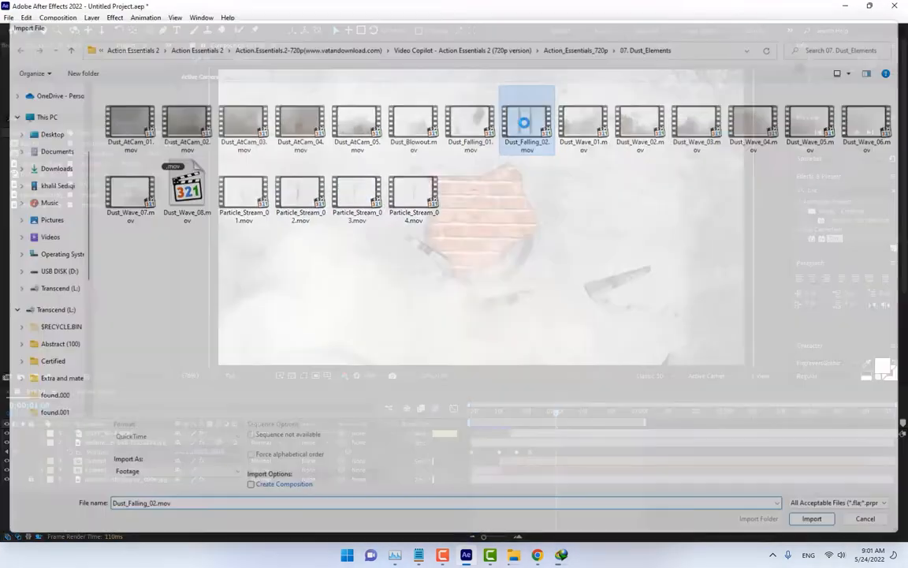
pyautogui.click(811, 518)
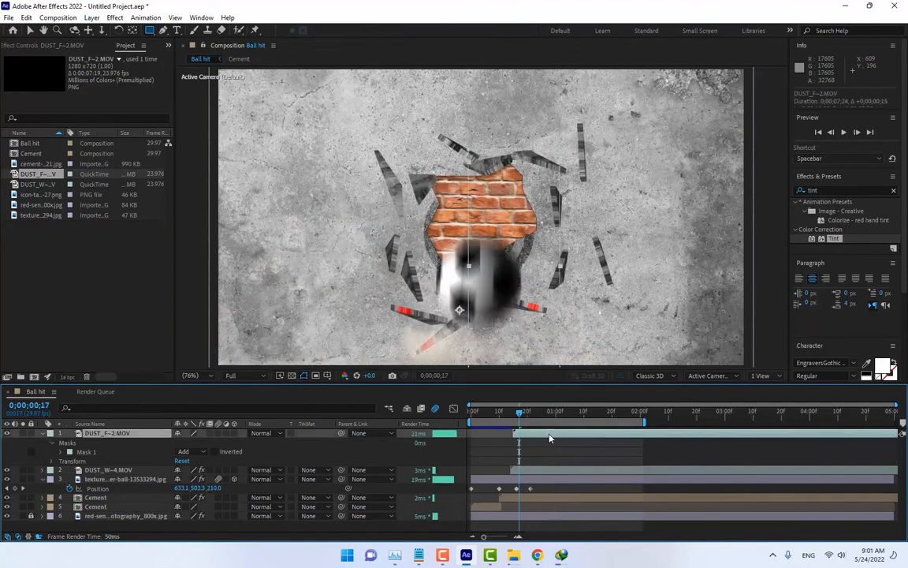
pyautogui.click(842, 133)
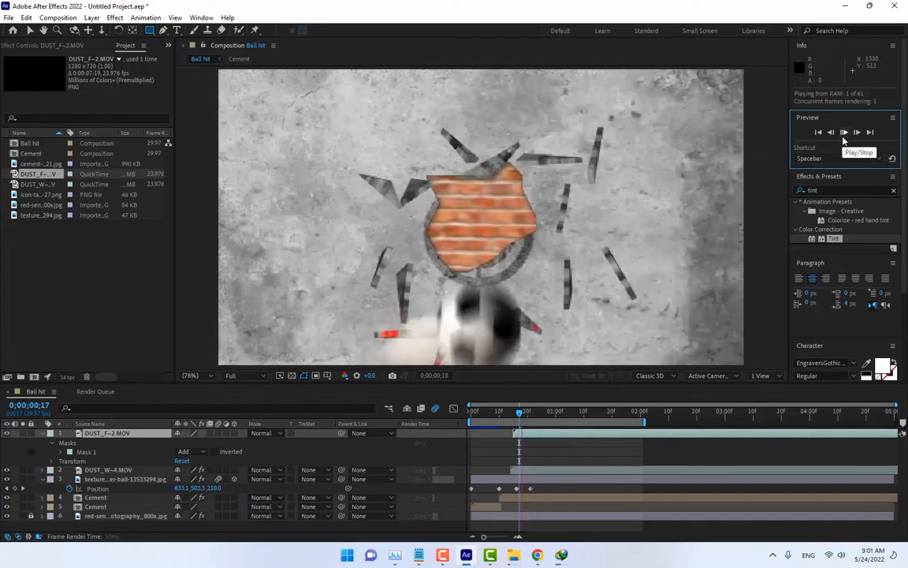
pyautogui.click(842, 133)
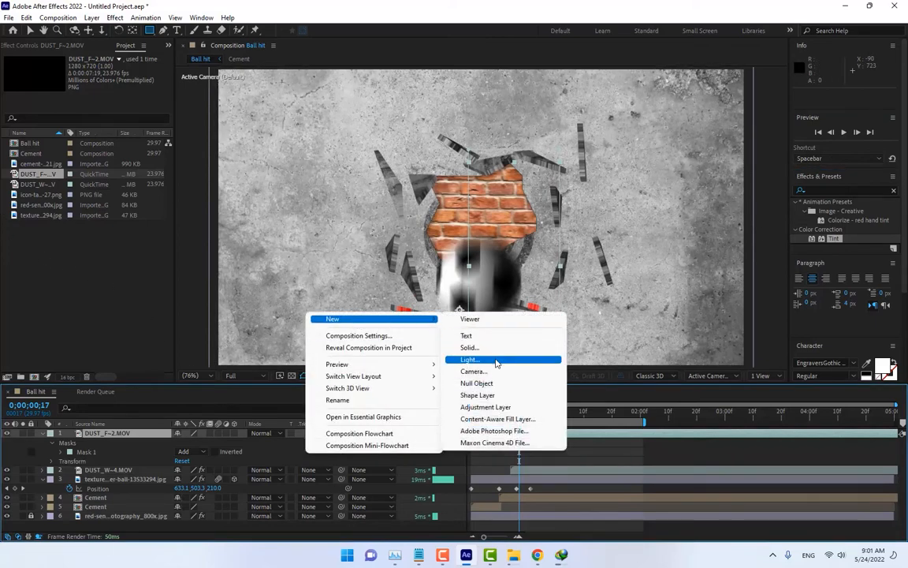
# Create a black solid and mask it to an oval vignette around the wall.
pyautogui.click(470, 349)
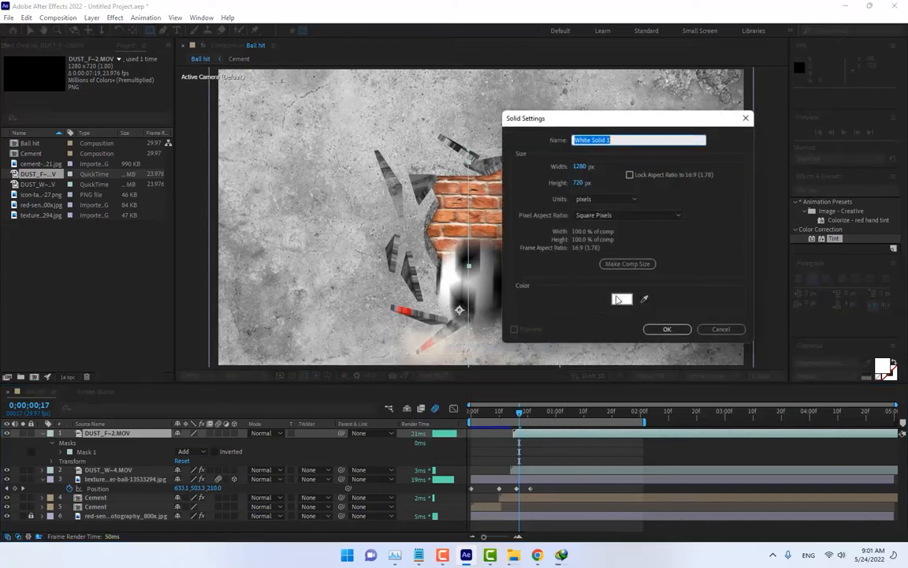
pyautogui.click(622, 299)
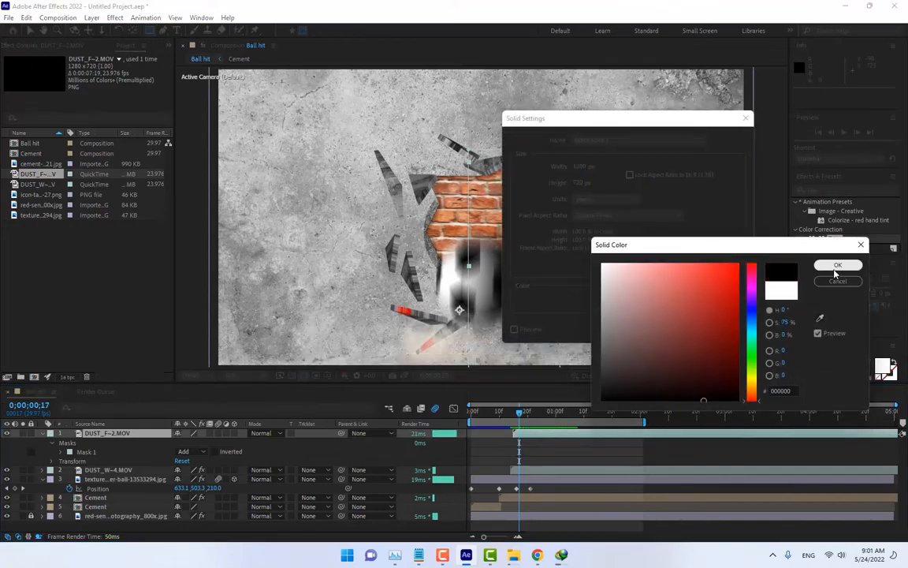
pyautogui.click(839, 265)
pyautogui.write('Dark')
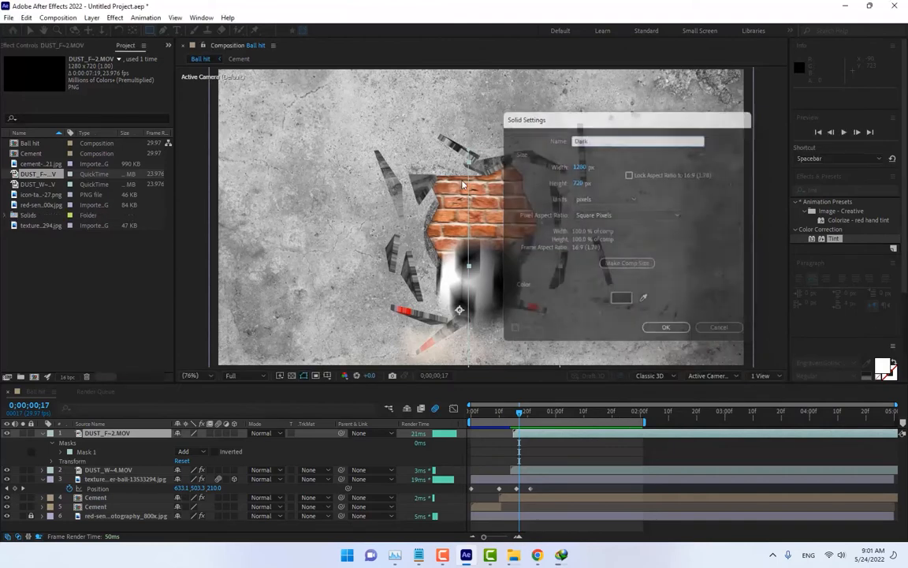
pyautogui.click(665, 327)
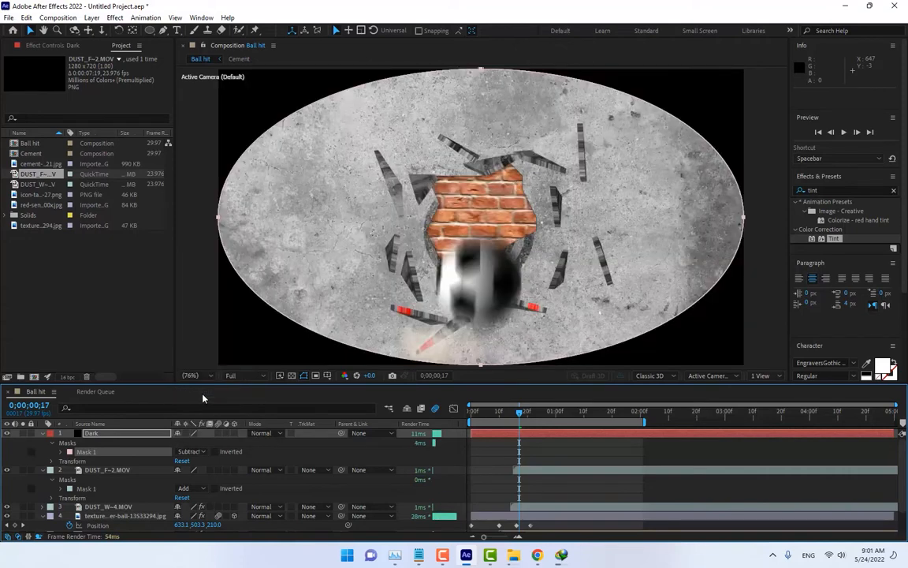
pyautogui.click(60, 451)
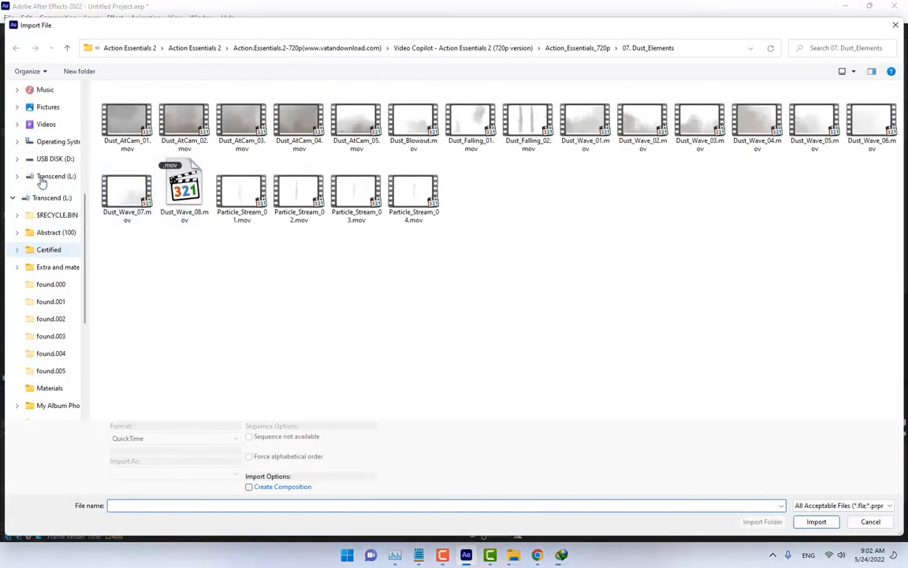
# Import download.jpg from the Desktop for the JAE lettering over the bricks.
pyautogui.click(47, 167)
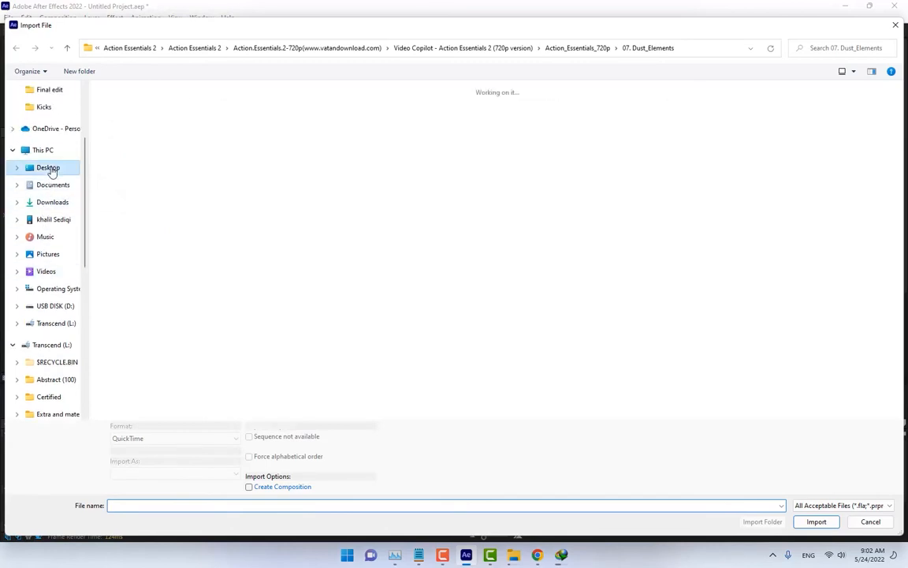
pyautogui.click(47, 167)
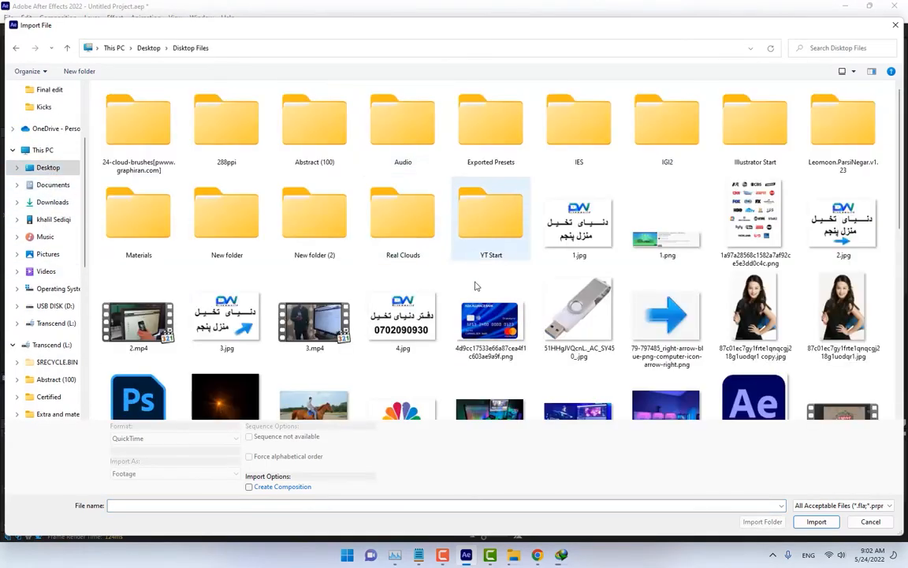
pyautogui.scroll(-3)
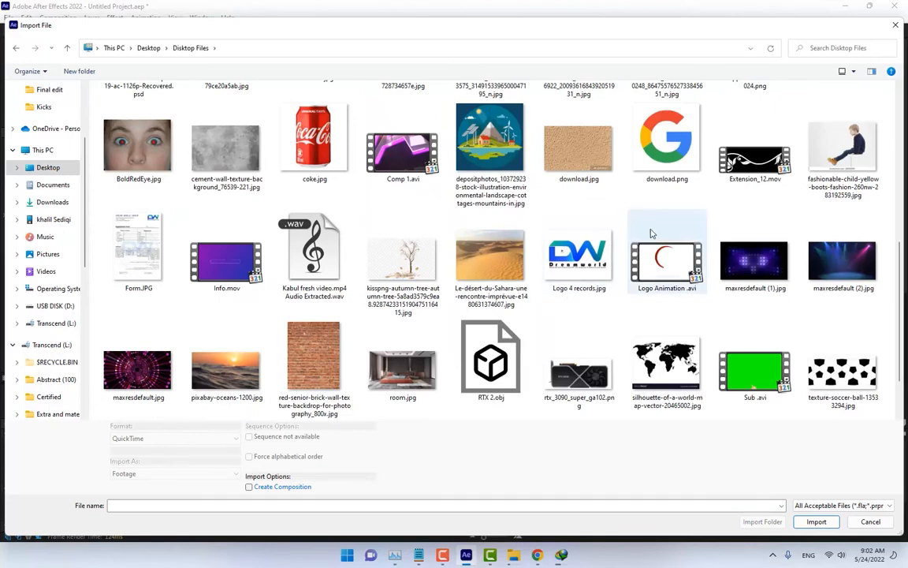
pyautogui.click(817, 520)
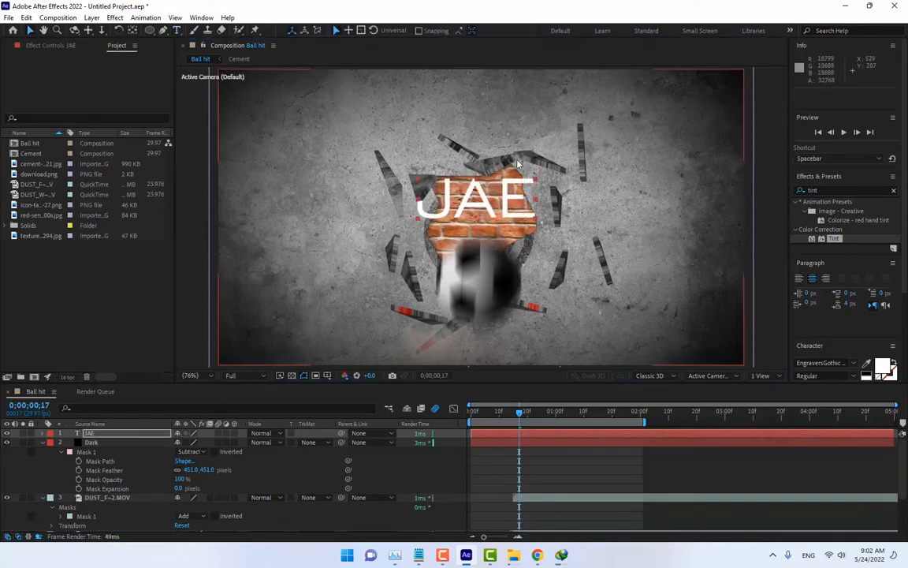
# Recolour the JAE lettering from white to blue via the Text Color picker.
pyautogui.click(867, 363)
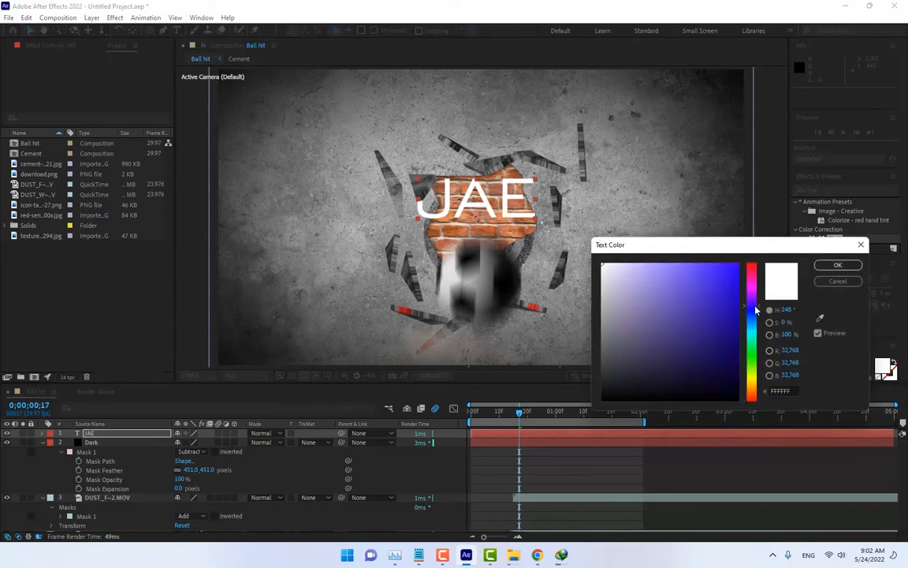
pyautogui.click(720, 302)
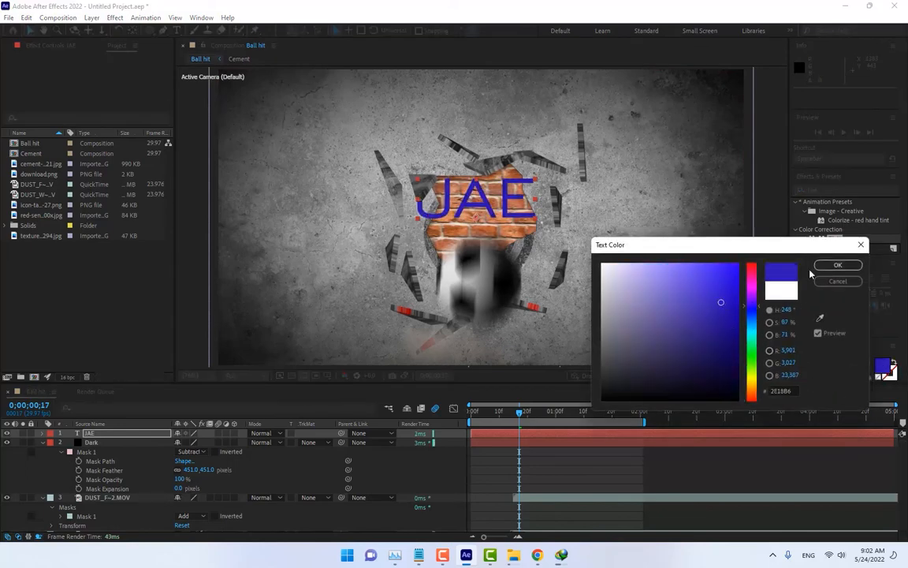
pyautogui.click(837, 265)
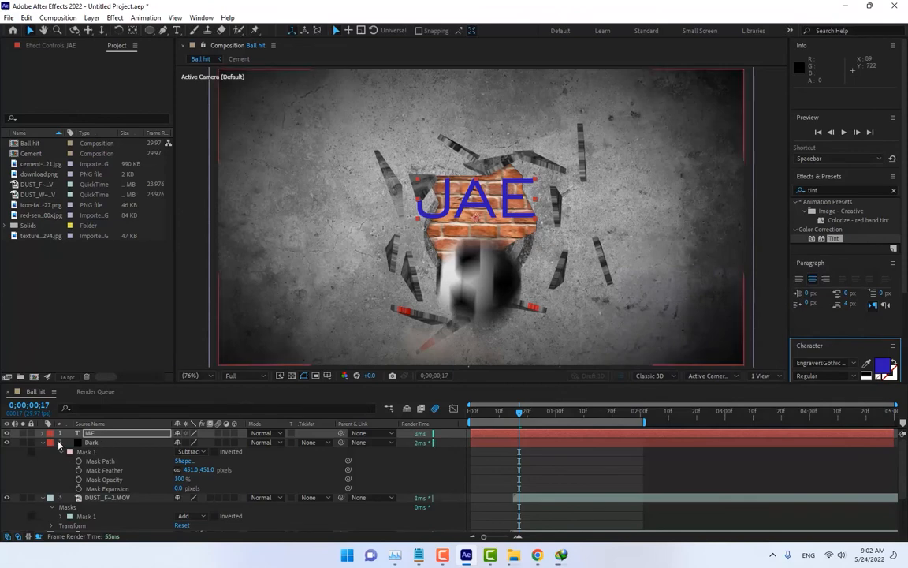
pyautogui.click(44, 441)
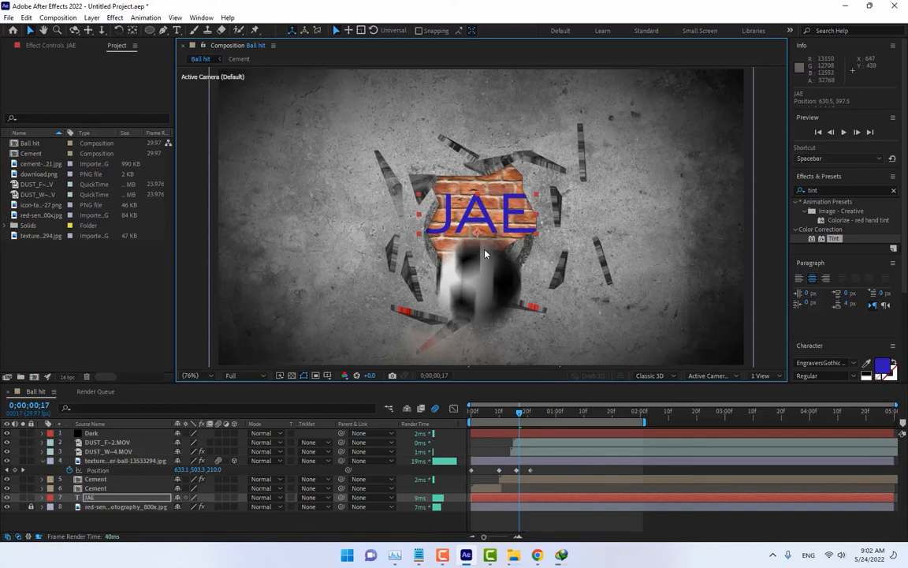
# Cycle the JAE layer through several blending modes and settle on Overlay over the bricks.
pyautogui.click(265, 497)
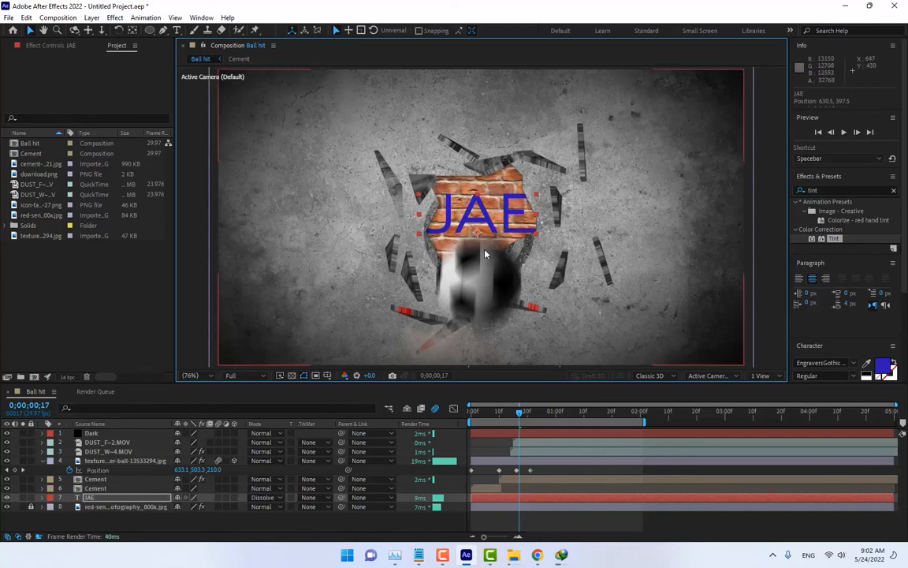
pyautogui.click(266, 496)
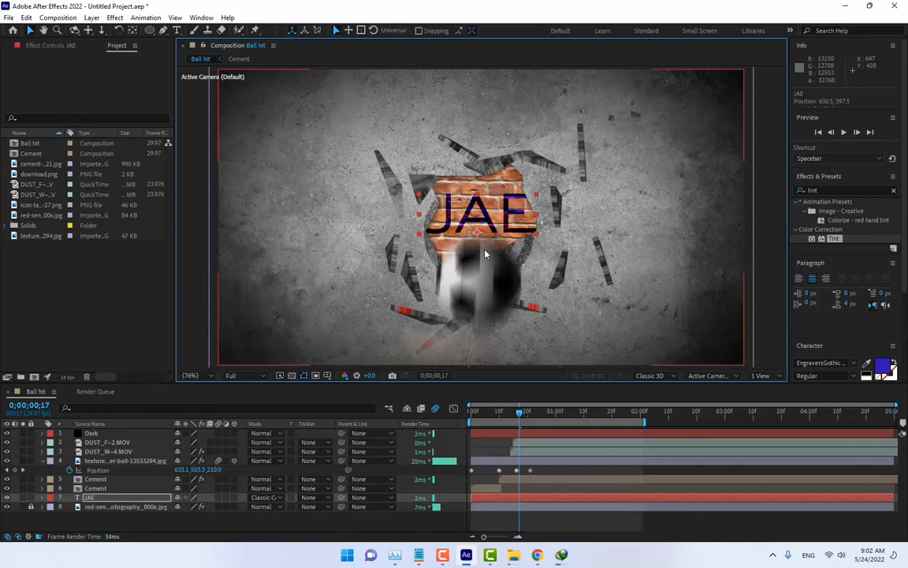
pyautogui.click(265, 497)
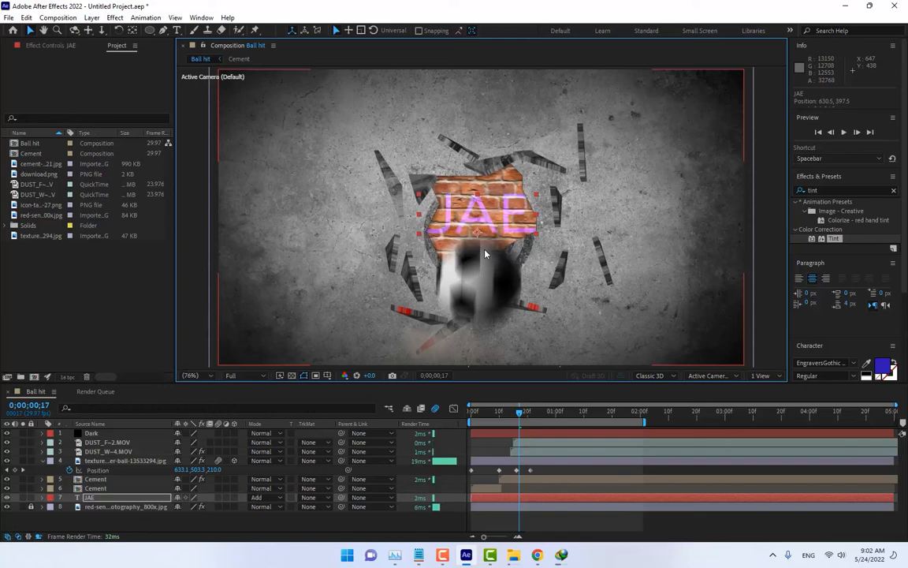
pyautogui.click(265, 497)
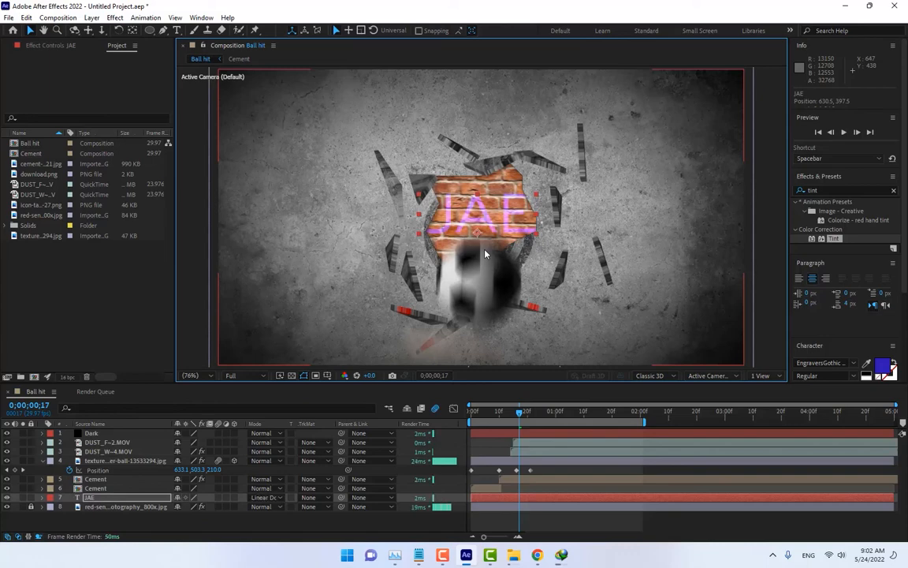
pyautogui.click(265, 498)
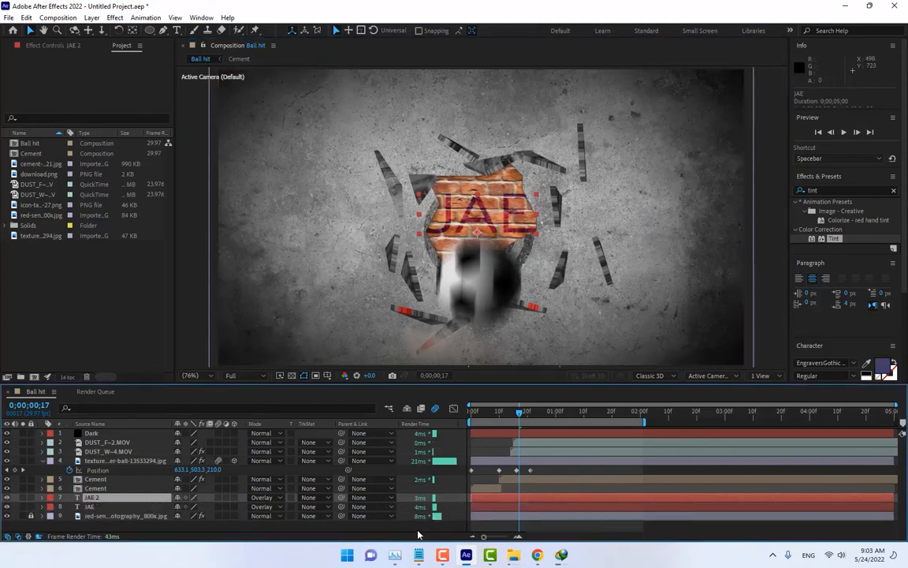
# Return to 0:00:00:00 and run the Ball hit preview to watch the ball fly at the target.
pyautogui.click(469, 410)
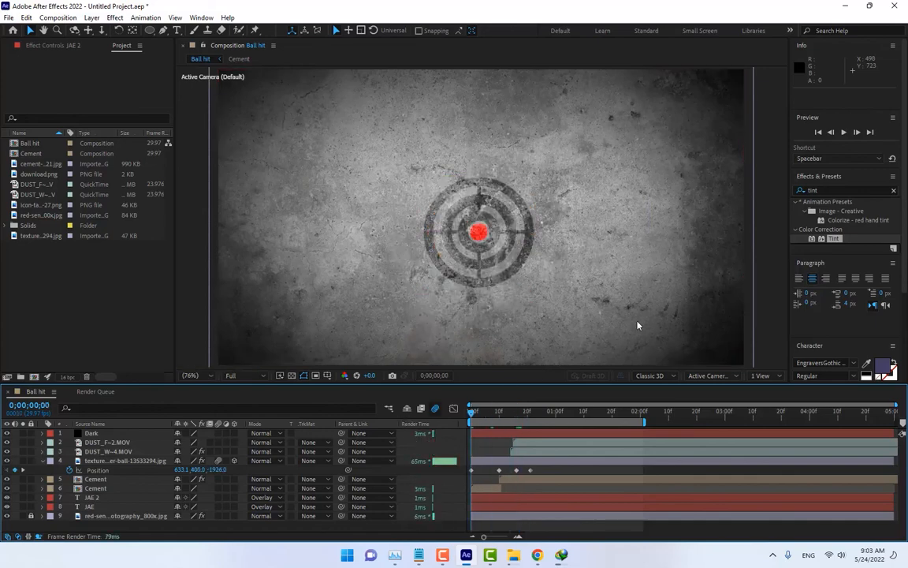
pyautogui.click(843, 133)
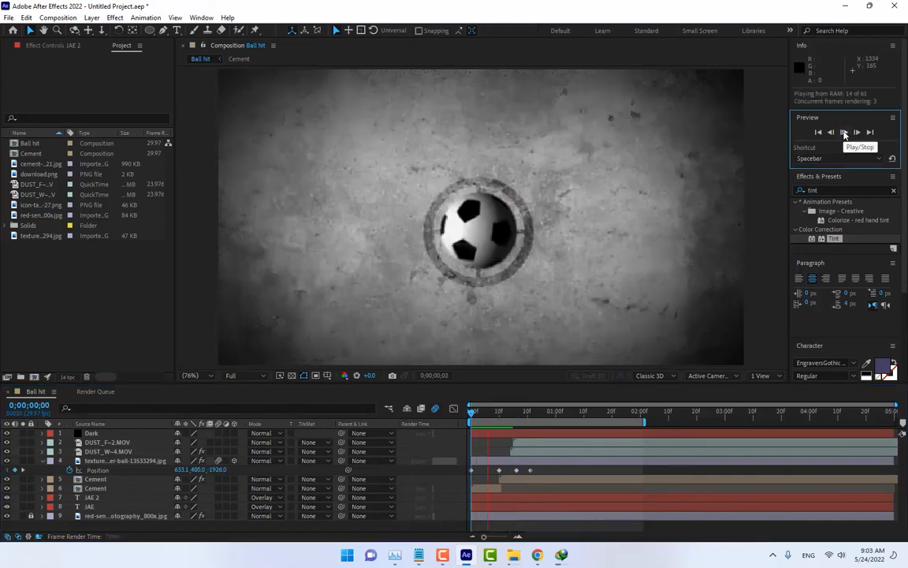
pyautogui.click(841, 133)
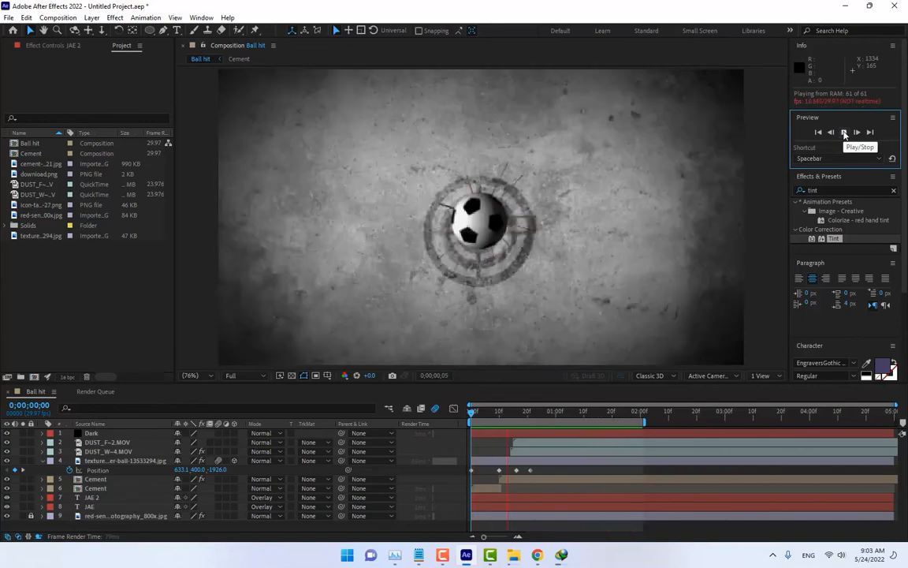
pyautogui.click(843, 132)
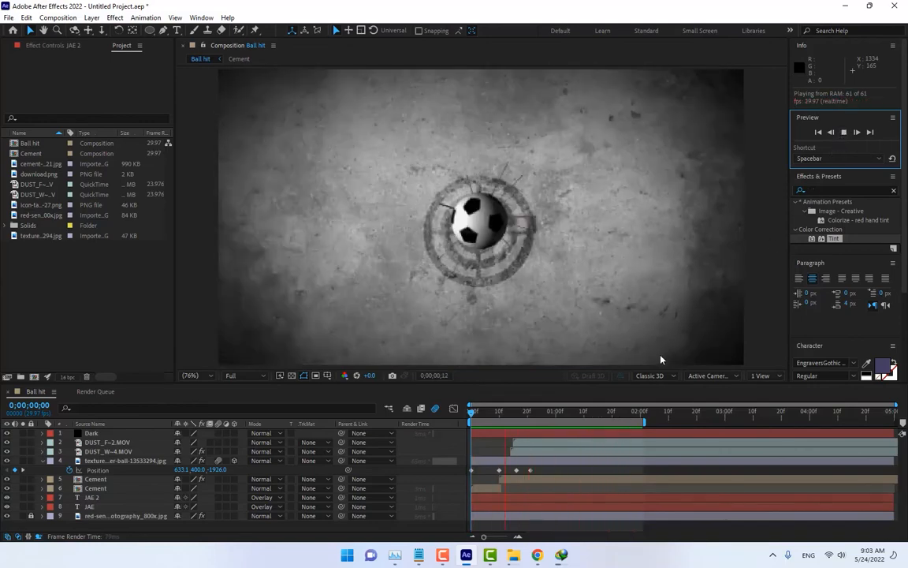